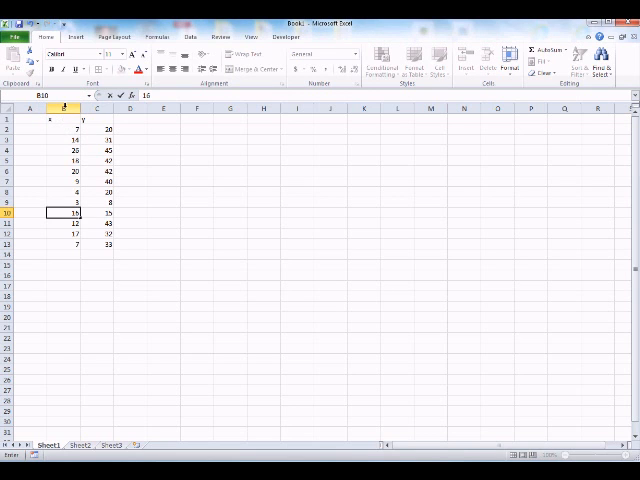
Step: Select the paired x and y values in columns B and C as the chart data
{"action": "left_click", "coordinate": [100, 108]}
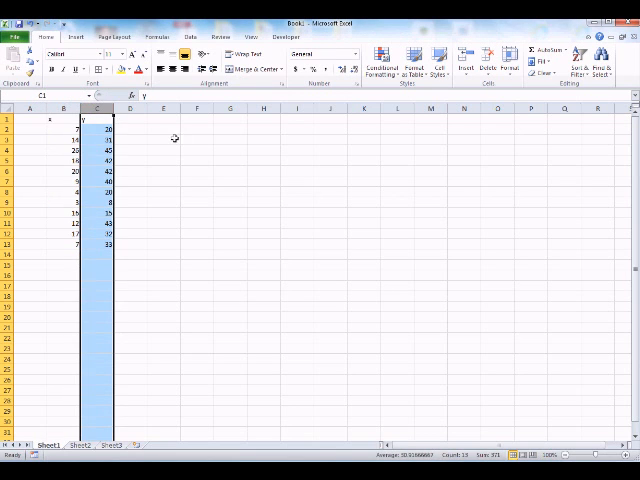
{"action": "mouse_move", "coordinate": [220, 148]}
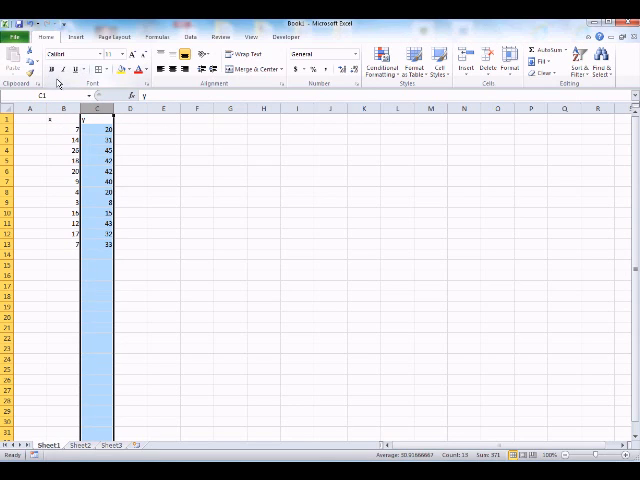
{"action": "left_click", "coordinate": [164, 150]}
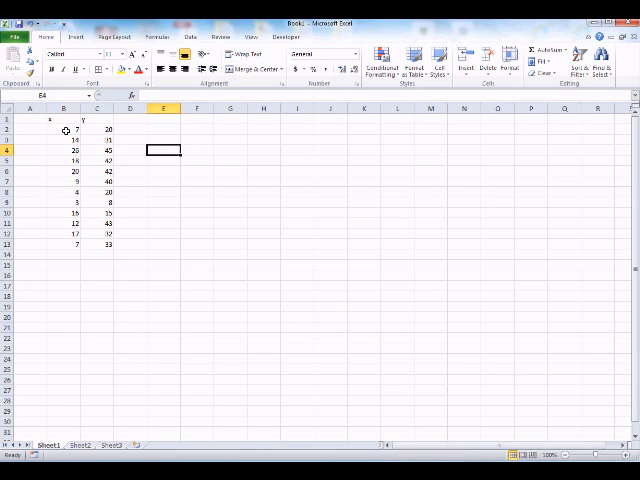
{"action": "left_click", "coordinate": [64, 128]}
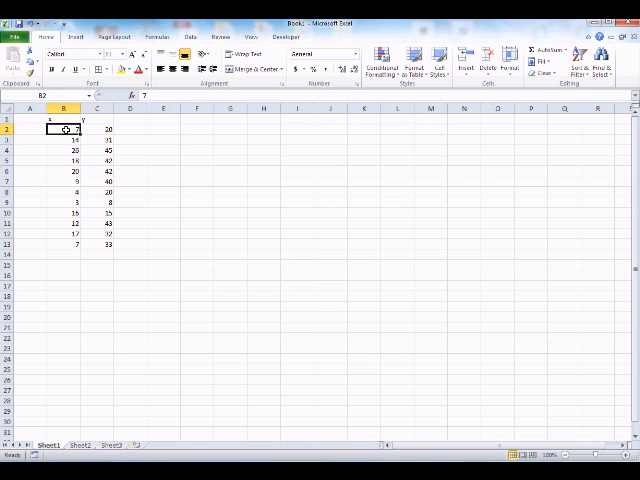
{"action": "left_click_drag", "start_coordinate": [68, 128], "coordinate": [100, 244]}
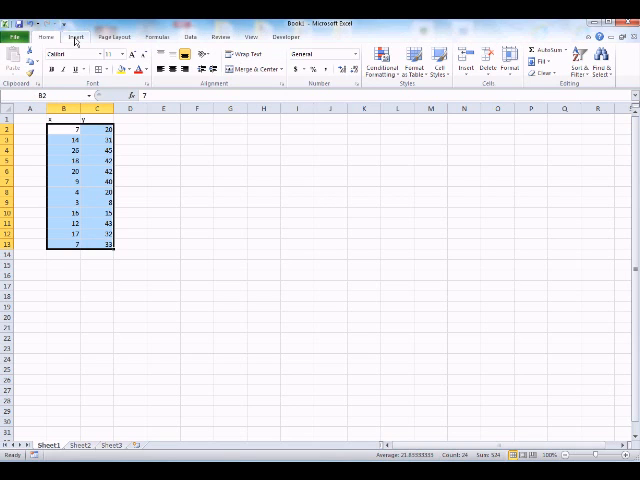
Step: Insert a Scatter with only Markers chart of the selected x and y values
{"action": "left_click", "coordinate": [80, 36]}
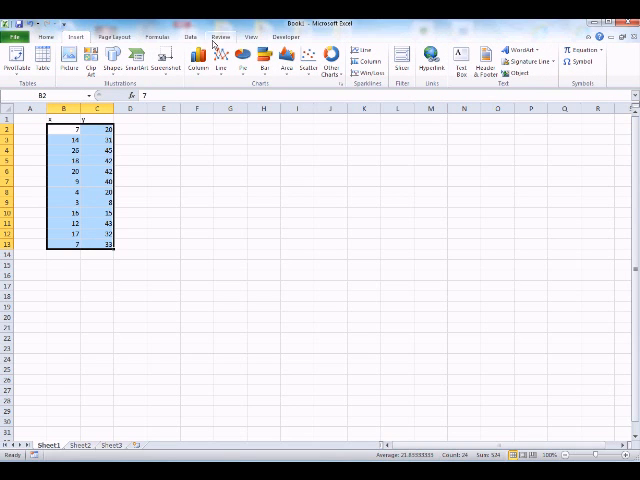
{"action": "mouse_move", "coordinate": [308, 56]}
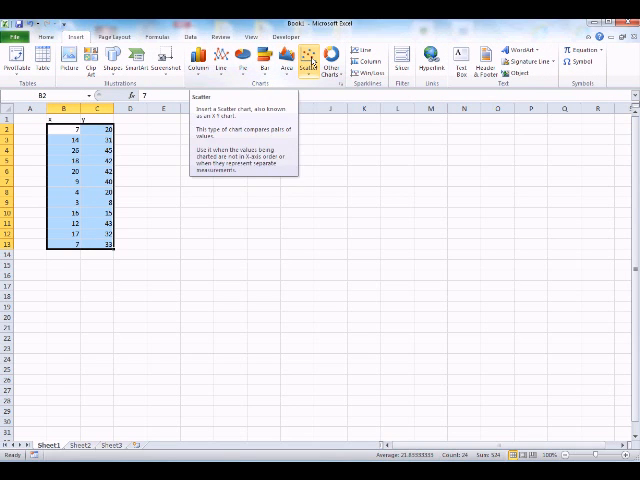
{"action": "left_click", "coordinate": [312, 56]}
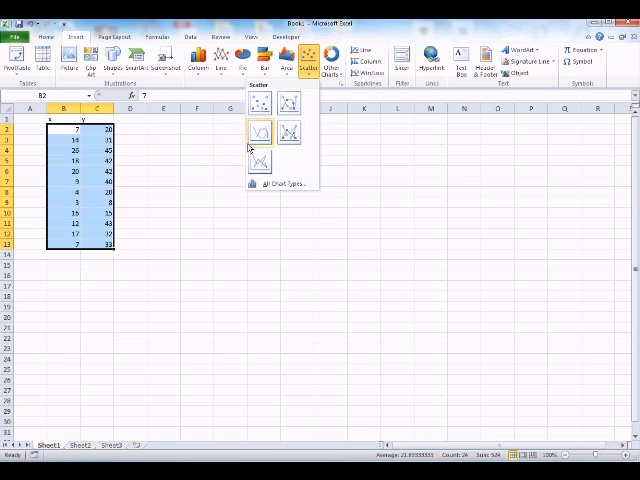
{"action": "mouse_move", "coordinate": [262, 104]}
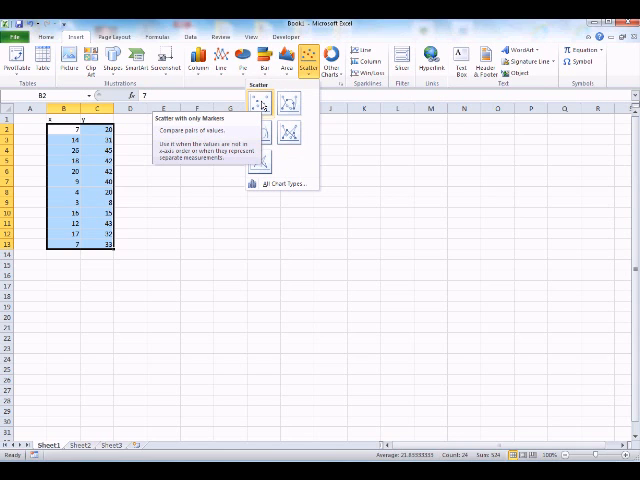
{"action": "left_click", "coordinate": [258, 104]}
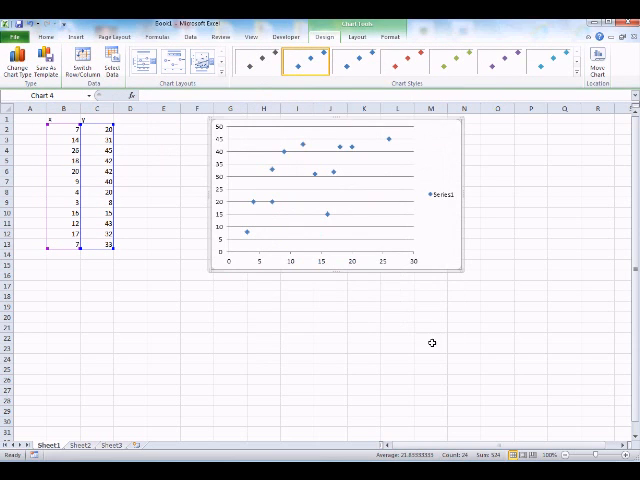
{"action": "mouse_move", "coordinate": [488, 288]}
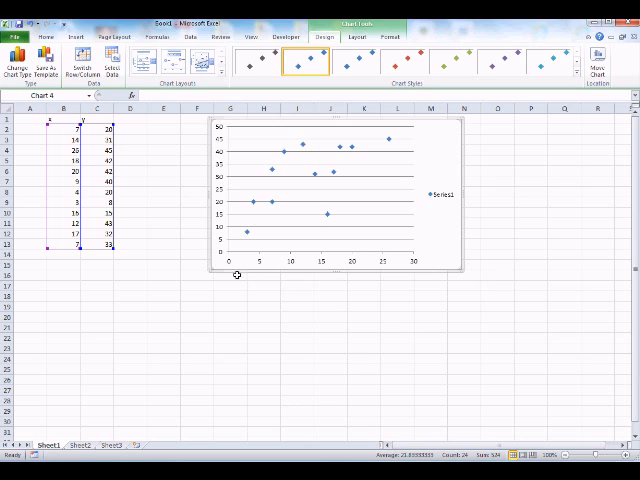
{"action": "mouse_move", "coordinate": [232, 250]}
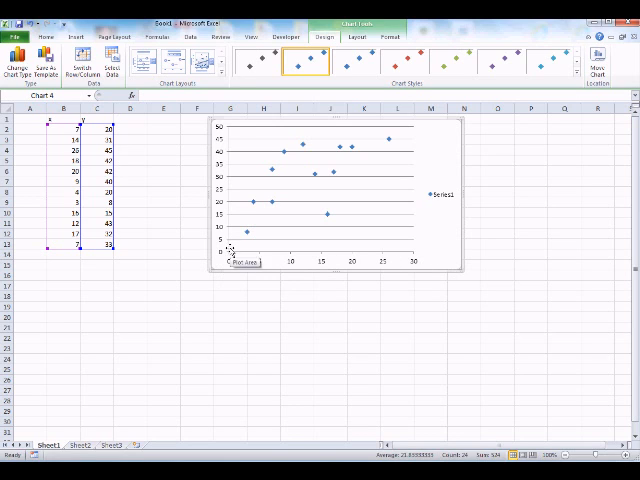
{"action": "mouse_move", "coordinate": [224, 280]}
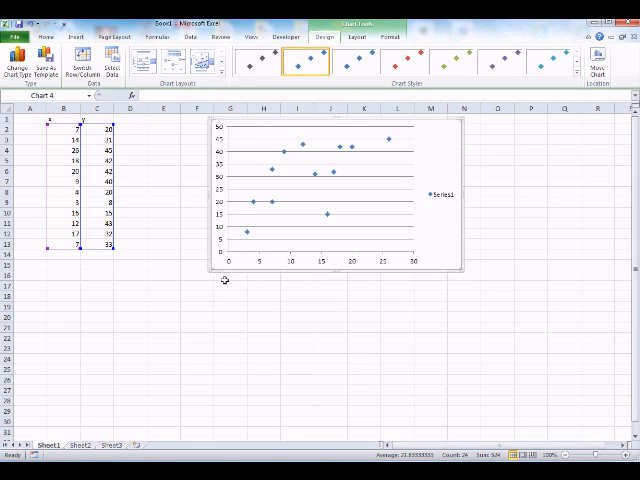
{"action": "mouse_move", "coordinate": [432, 320]}
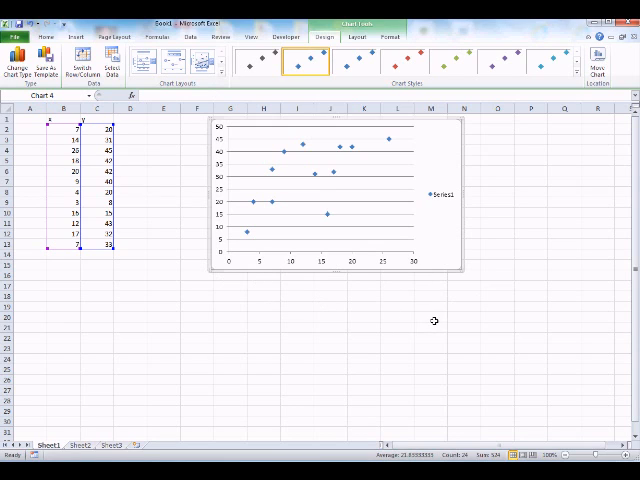
{"action": "mouse_move", "coordinate": [524, 264]}
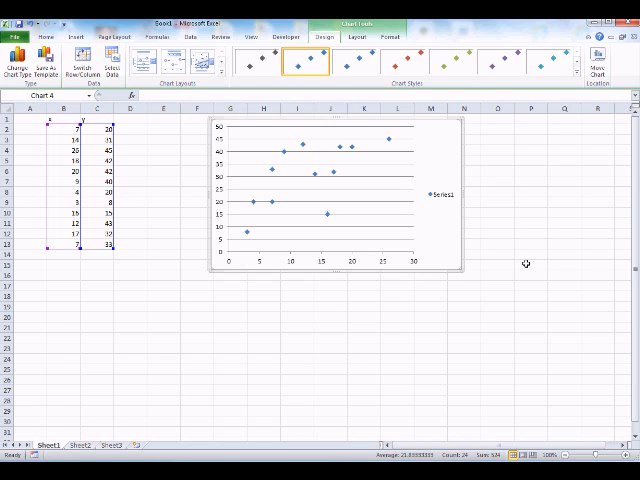
{"action": "mouse_move", "coordinate": [412, 196]}
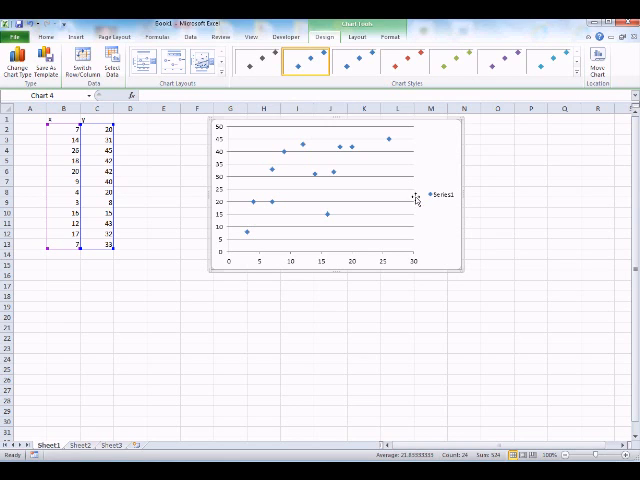
{"action": "mouse_move", "coordinate": [410, 208]}
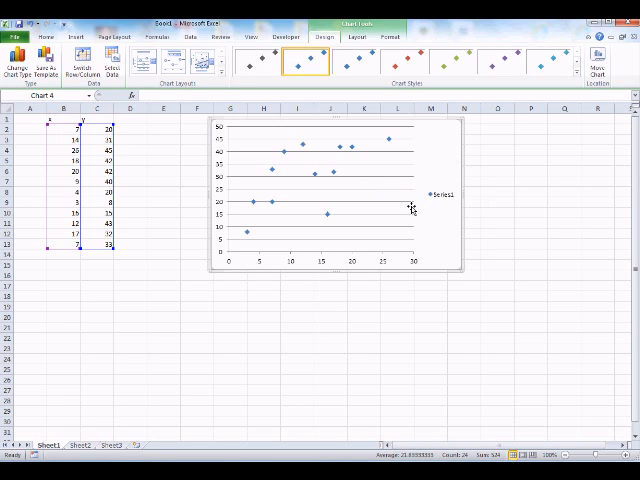
{"action": "mouse_move", "coordinate": [410, 208]}
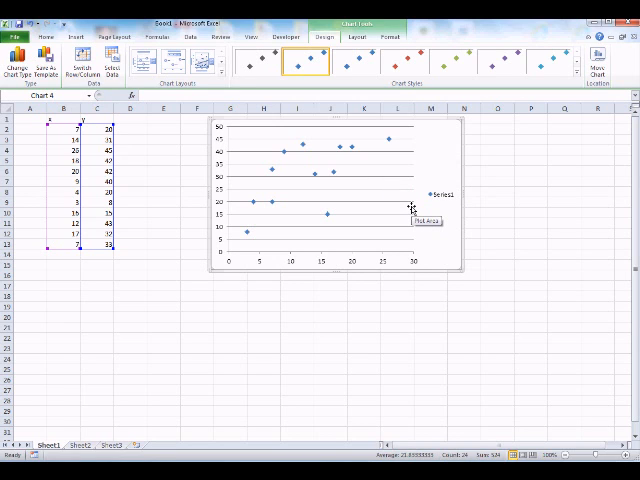
{"action": "mouse_move", "coordinate": [400, 208]}
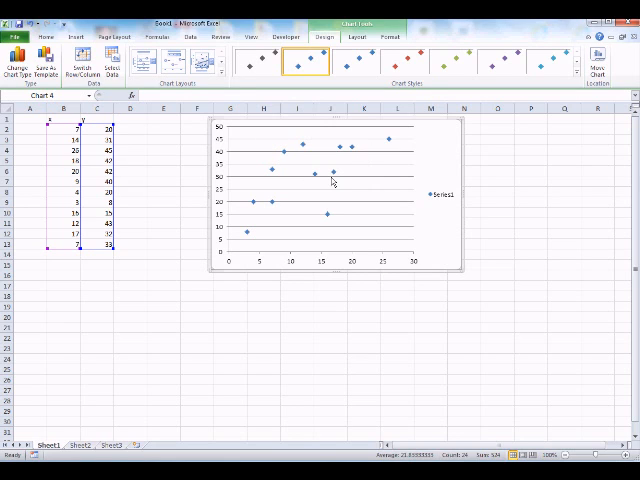
{"action": "mouse_move", "coordinate": [332, 184]}
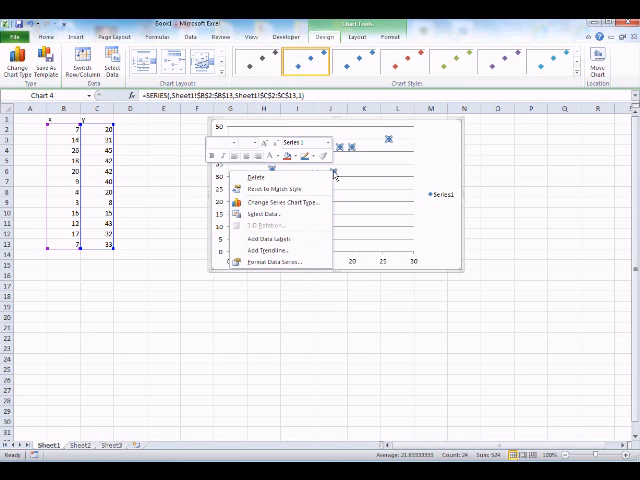
{"action": "mouse_move", "coordinate": [284, 254]}
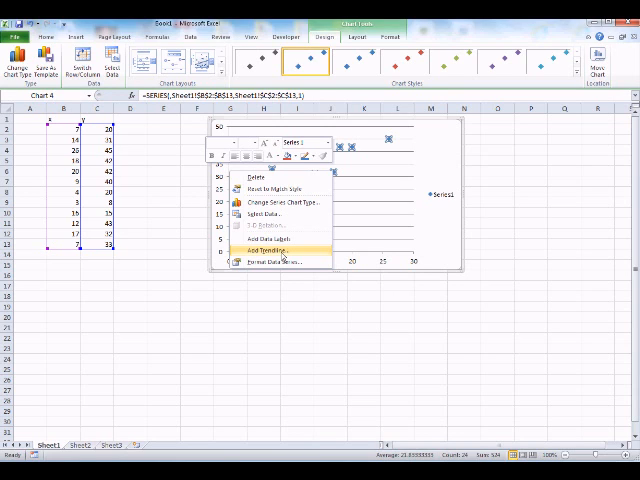
Step: Add a trendline to the chart's data points from the context menu
{"action": "left_click", "coordinate": [260, 236]}
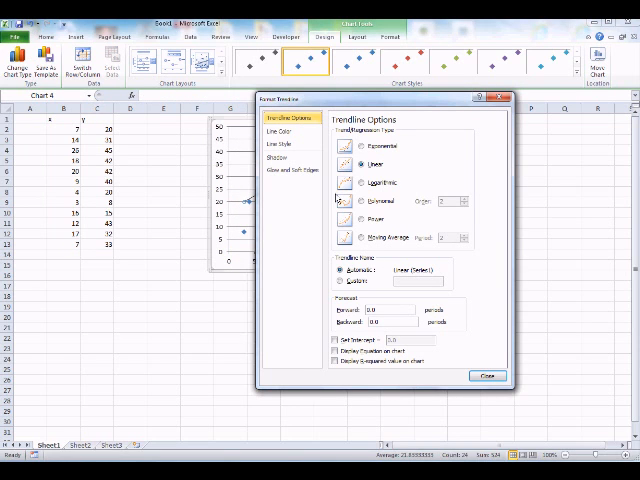
{"action": "mouse_move", "coordinate": [450, 224]}
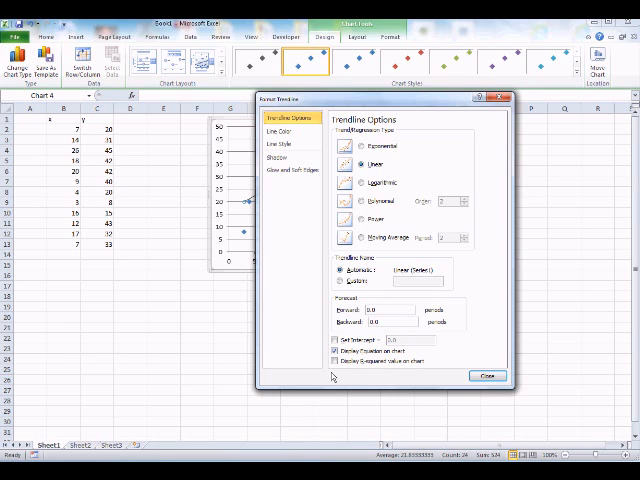
Step: Keep the trendline Linear, display its equation and R-squared on the chart, and close the settings
{"action": "left_click", "coordinate": [332, 360]}
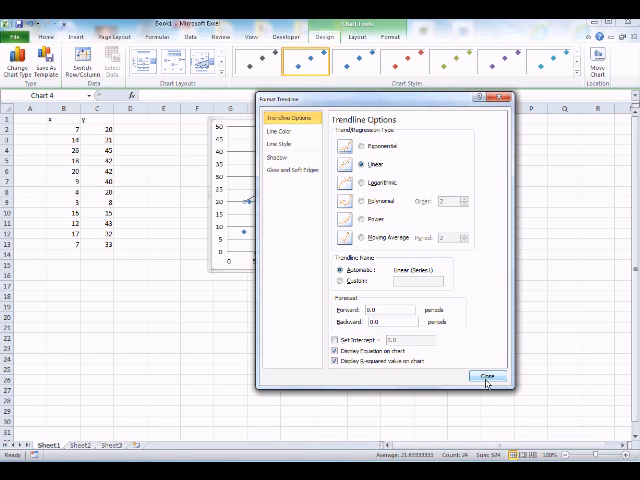
{"action": "left_click", "coordinate": [480, 376]}
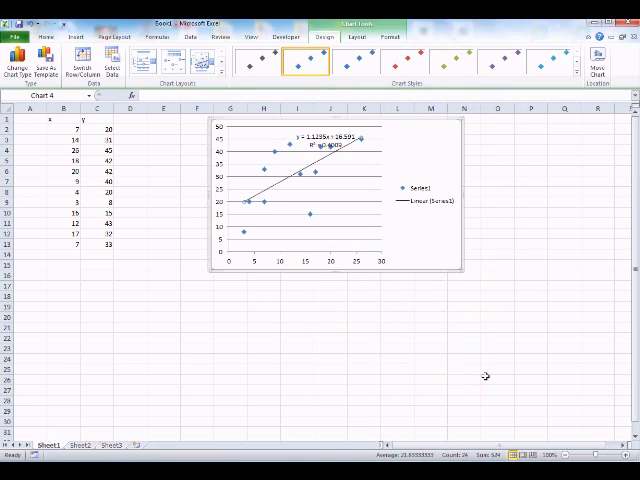
{"action": "mouse_move", "coordinate": [484, 170]}
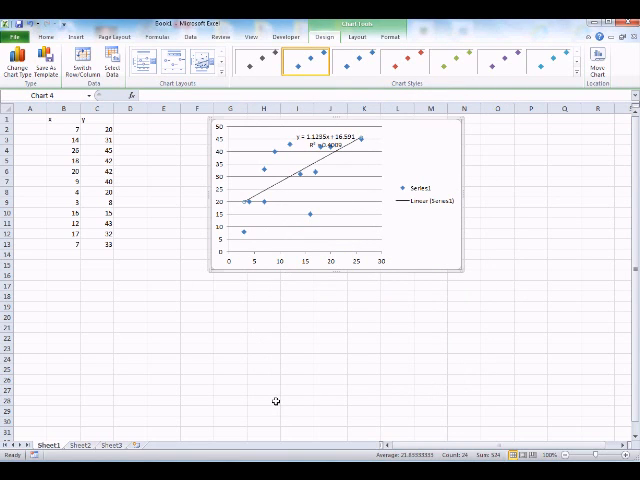
{"action": "mouse_move", "coordinate": [244, 234]}
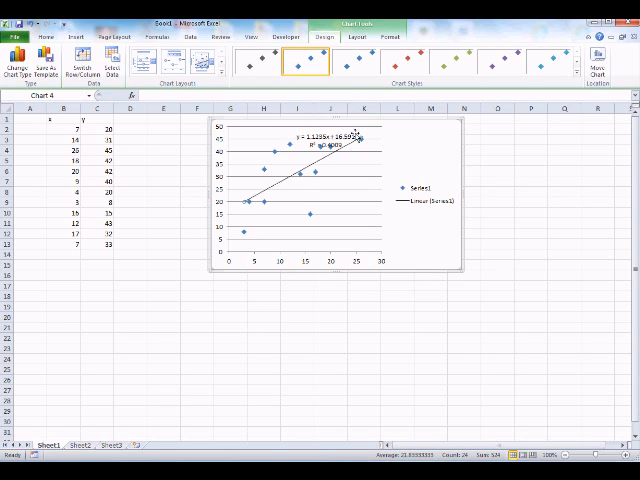
{"action": "mouse_move", "coordinate": [380, 168]}
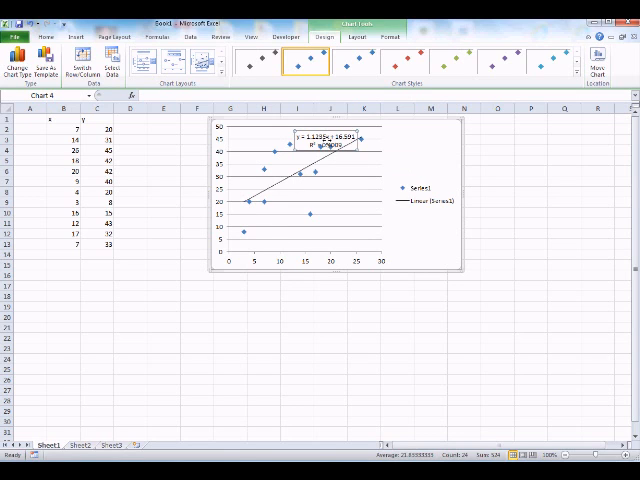
{"action": "mouse_move", "coordinate": [420, 150]}
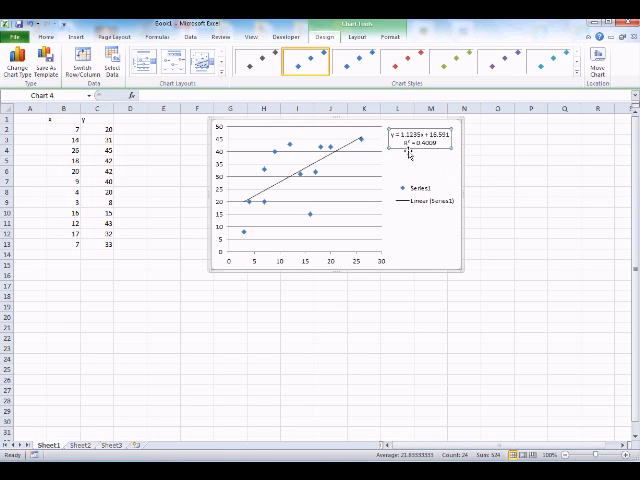
{"action": "mouse_move", "coordinate": [492, 140]}
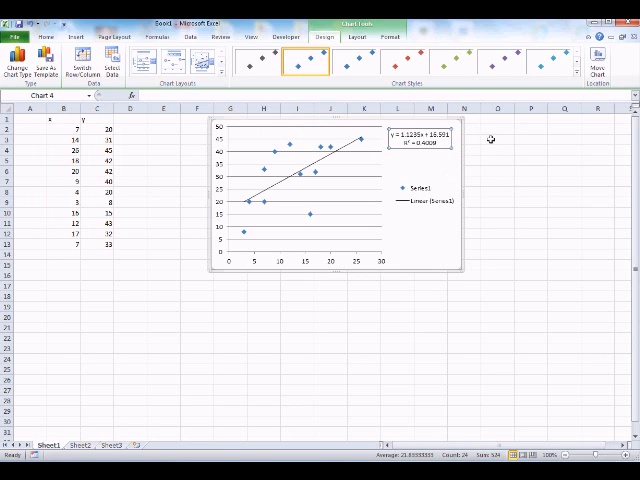
{"action": "mouse_move", "coordinate": [496, 140]}
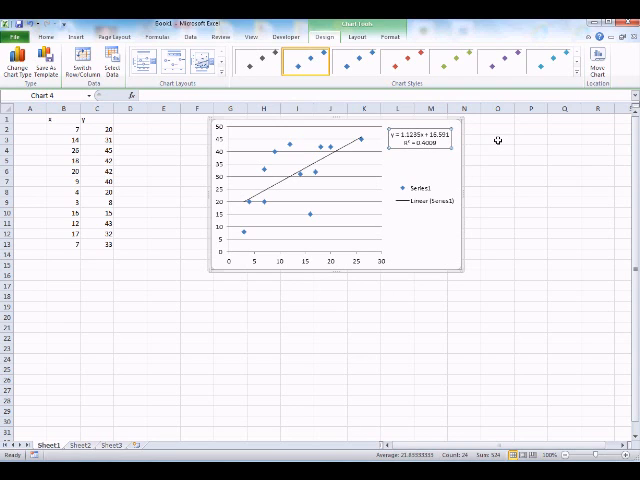
{"action": "mouse_move", "coordinate": [492, 140]}
{"action": "type", "text": "y"}
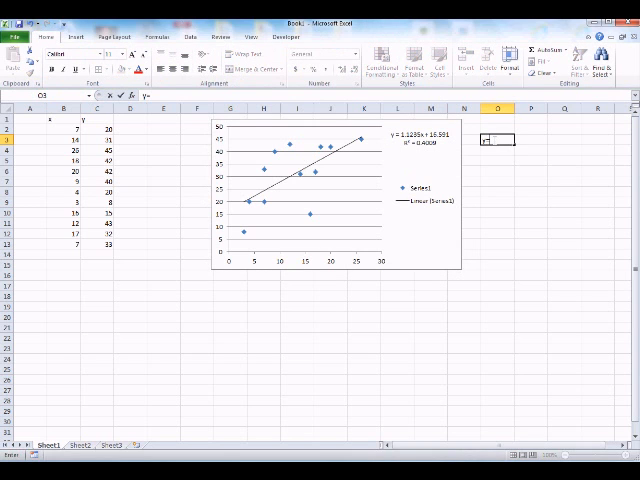
Step: Enter the label =mx+b in the empty cell beside the first chart
{"action": "type", "text": "=mx+b"}
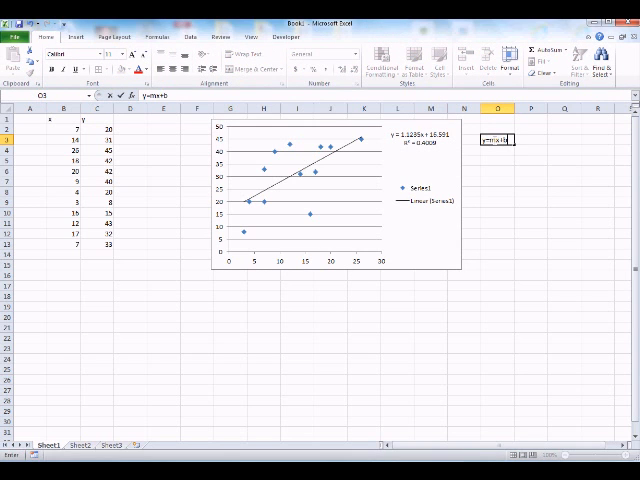
{"action": "mouse_move", "coordinate": [492, 204]}
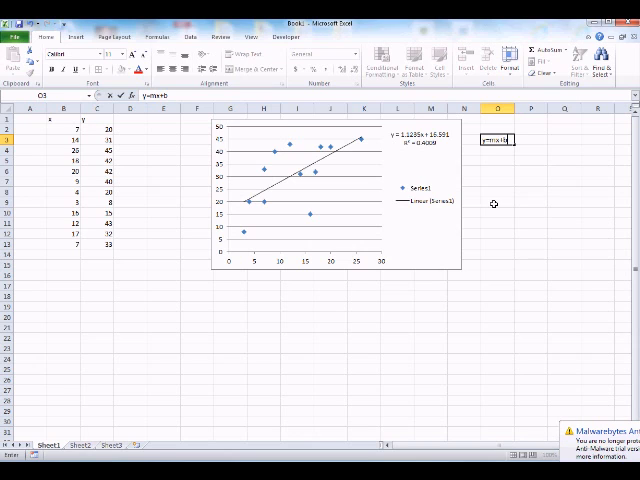
{"action": "mouse_move", "coordinate": [232, 210]}
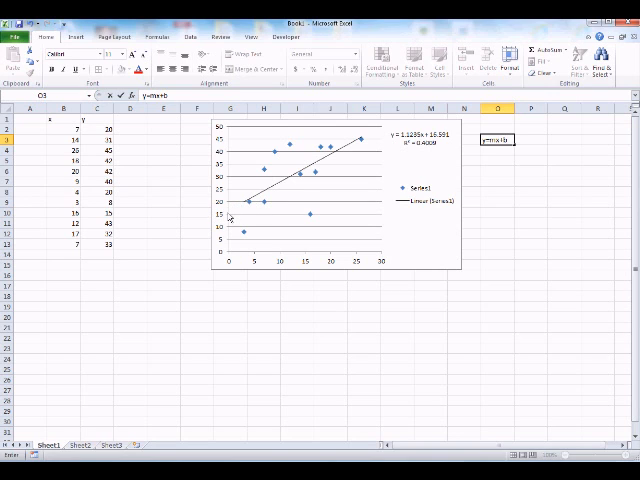
{"action": "mouse_move", "coordinate": [228, 212]}
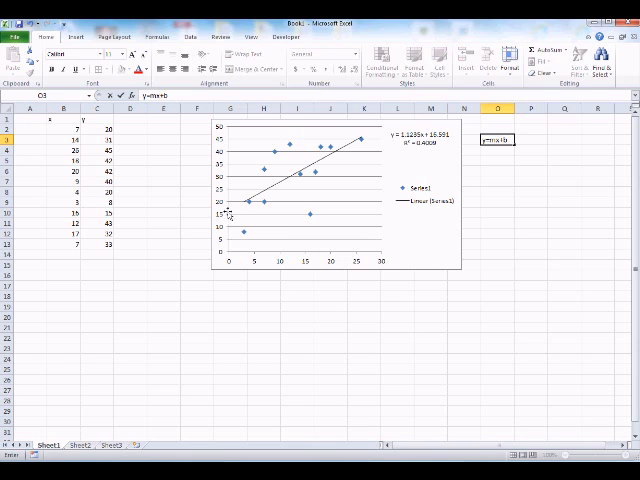
{"action": "mouse_move", "coordinate": [420, 156]}
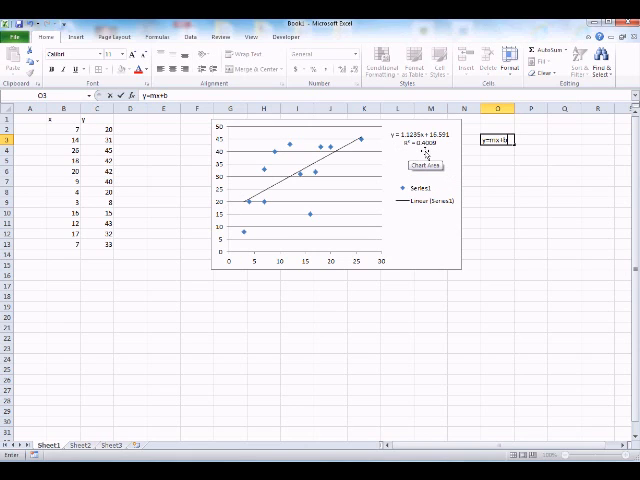
{"action": "mouse_move", "coordinate": [472, 174]}
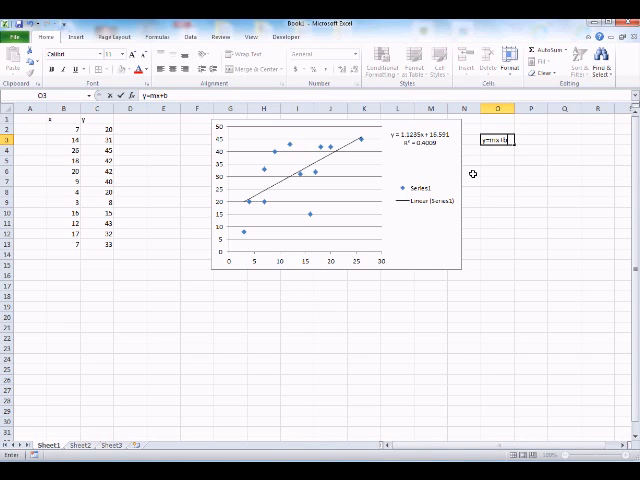
{"action": "mouse_move", "coordinate": [338, 192]}
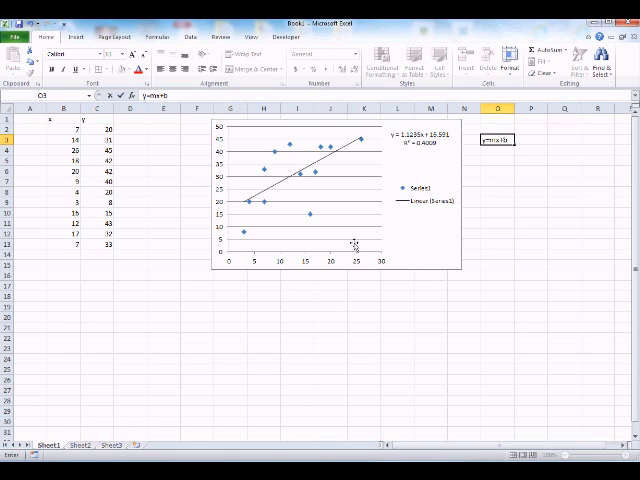
{"action": "mouse_move", "coordinate": [196, 308]}
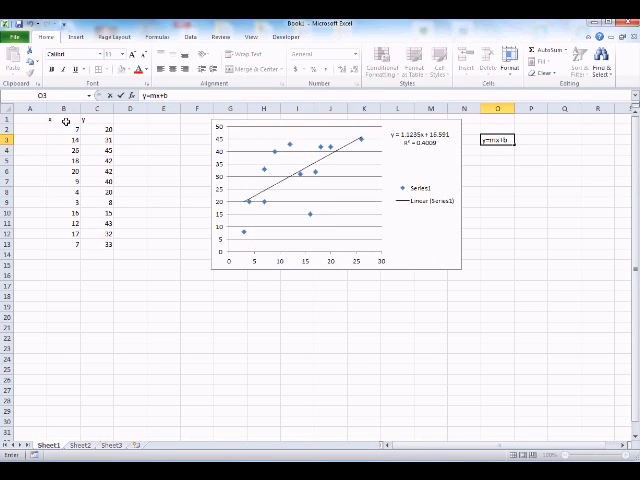
Step: Copy the original x values and paste them below the data as the new second column
{"action": "left_click", "coordinate": [64, 108]}
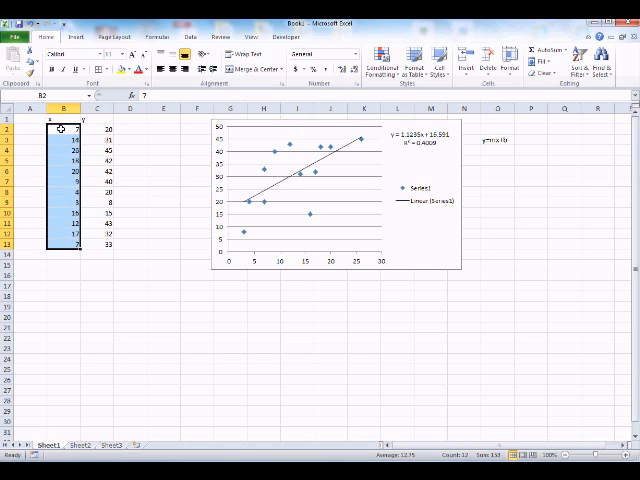
{"action": "right_click", "coordinate": [64, 132]}
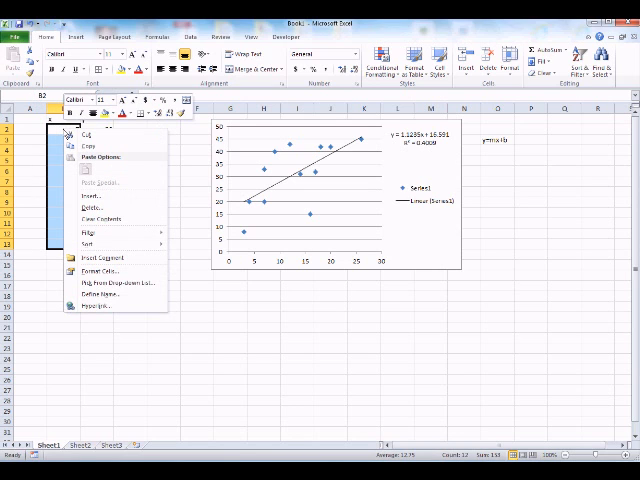
{"action": "mouse_move", "coordinate": [88, 156]}
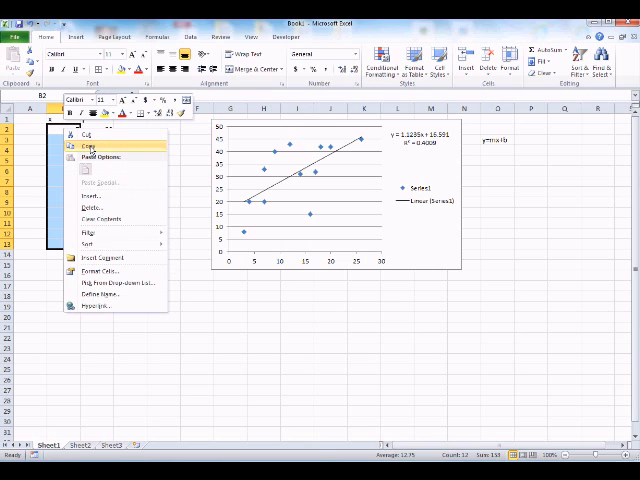
{"action": "left_click", "coordinate": [84, 144]}
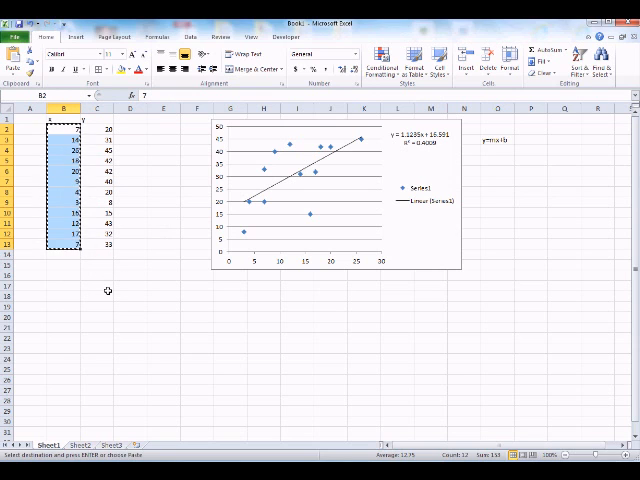
{"action": "right_click", "coordinate": [108, 292]}
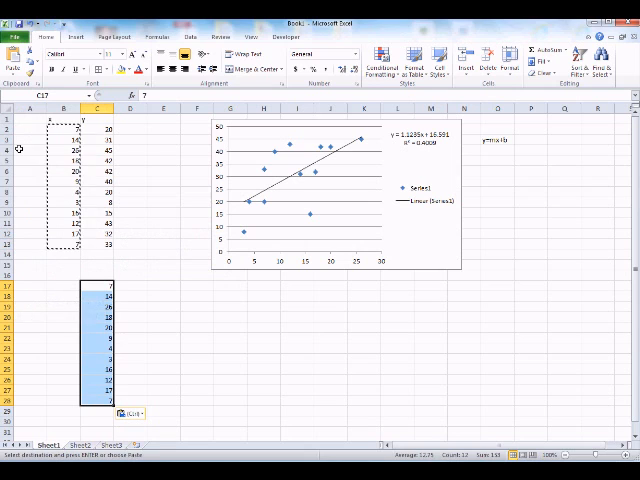
{"action": "left_click", "coordinate": [104, 132]}
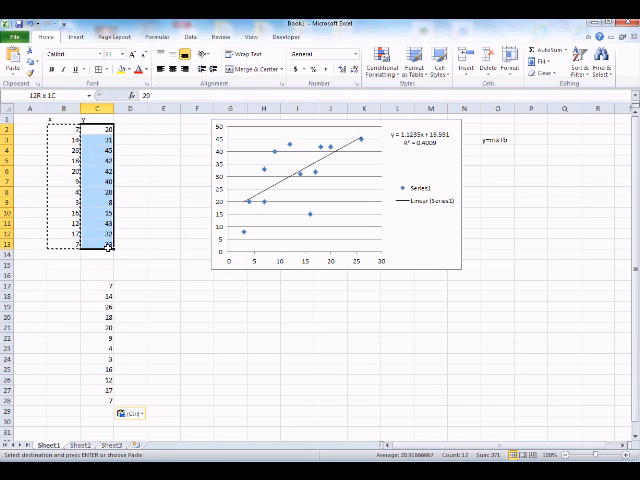
Step: Paste the original y values as the new first column and label the swapped table's headers
{"action": "right_click", "coordinate": [98, 150]}
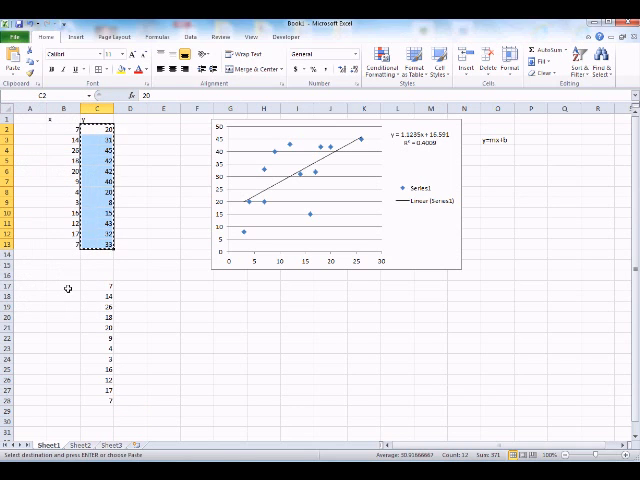
{"action": "right_click", "coordinate": [62, 290]}
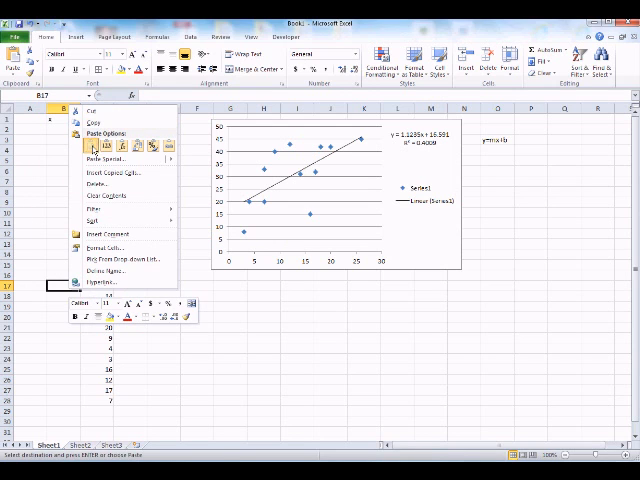
{"action": "left_click", "coordinate": [82, 148]}
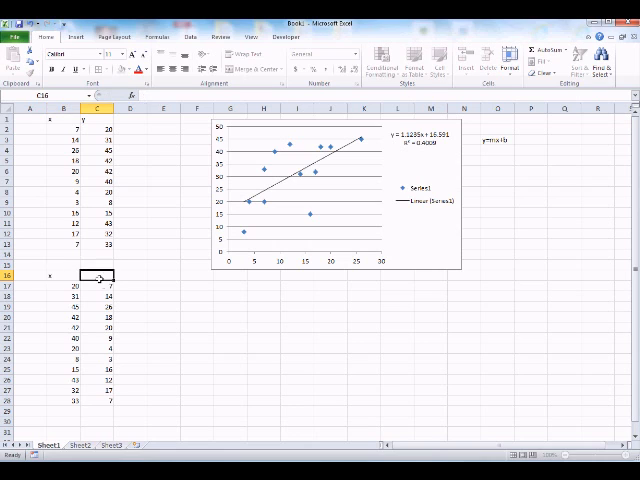
{"action": "type", "text": "y"}
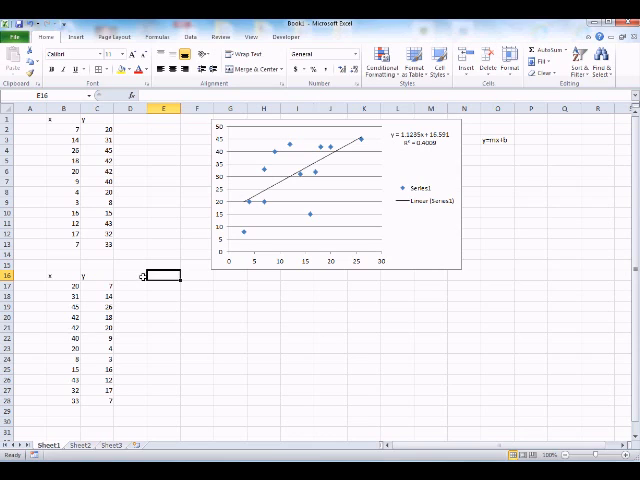
{"action": "mouse_move", "coordinate": [116, 280]}
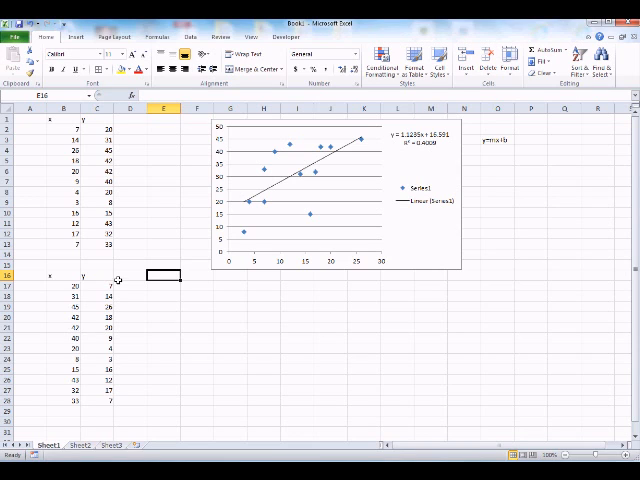
{"action": "mouse_move", "coordinate": [172, 308]}
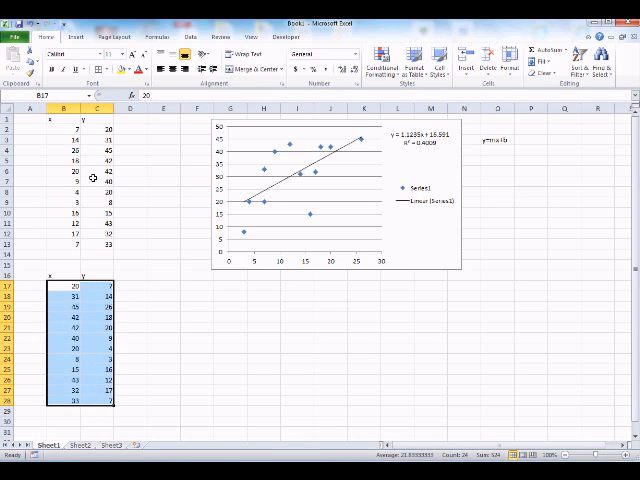
Step: Insert a markers-only scatter chart of the swapped B17:C28 data and select its points
{"action": "left_click", "coordinate": [72, 36]}
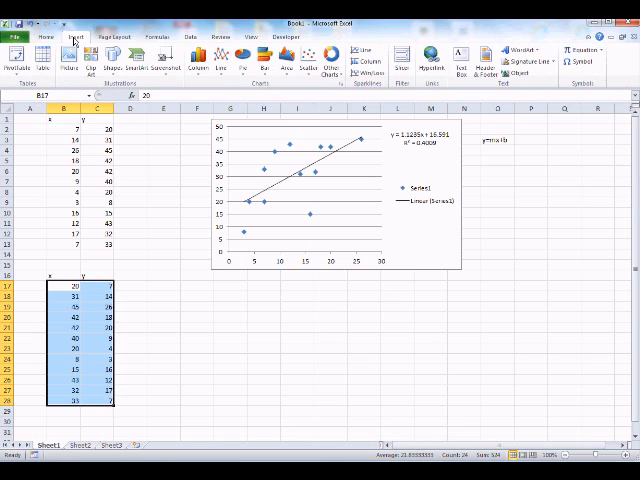
{"action": "left_click", "coordinate": [312, 56]}
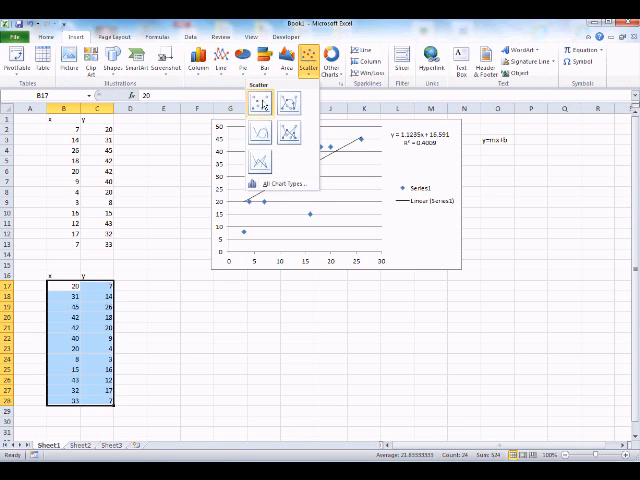
{"action": "left_click", "coordinate": [256, 96]}
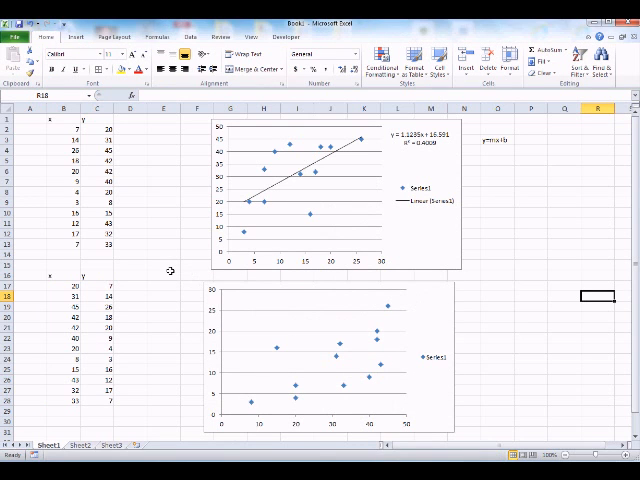
{"action": "mouse_move", "coordinate": [330, 392]}
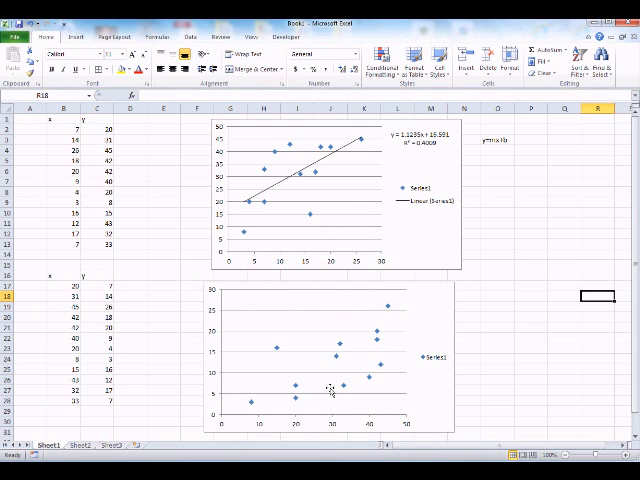
{"action": "mouse_move", "coordinate": [342, 390]}
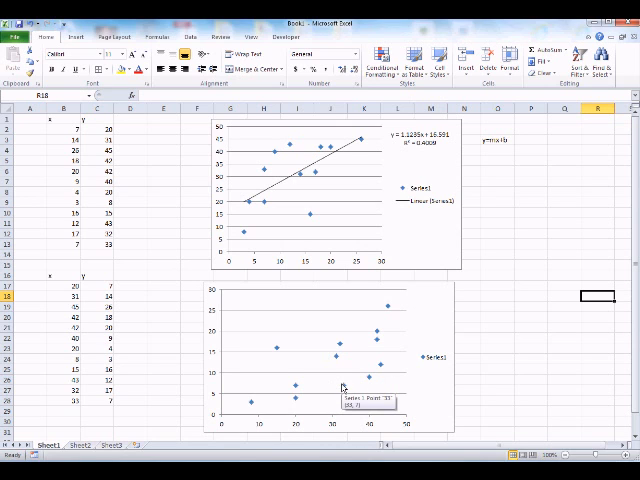
{"action": "left_click", "coordinate": [344, 388]}
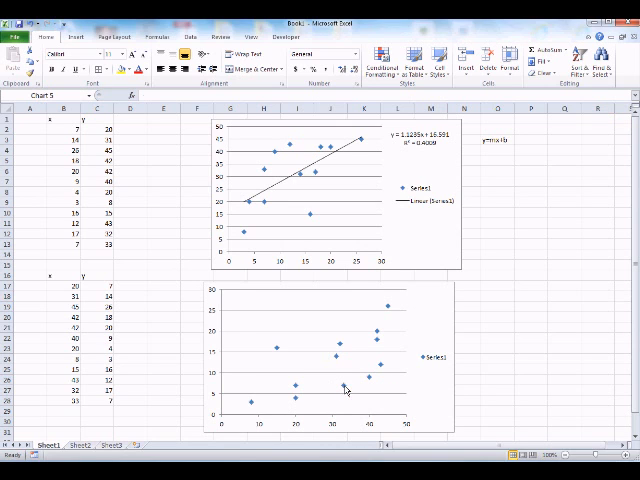
Step: Add a linear trendline to the second chart showing its equation and R-squared value
{"action": "right_click", "coordinate": [344, 390]}
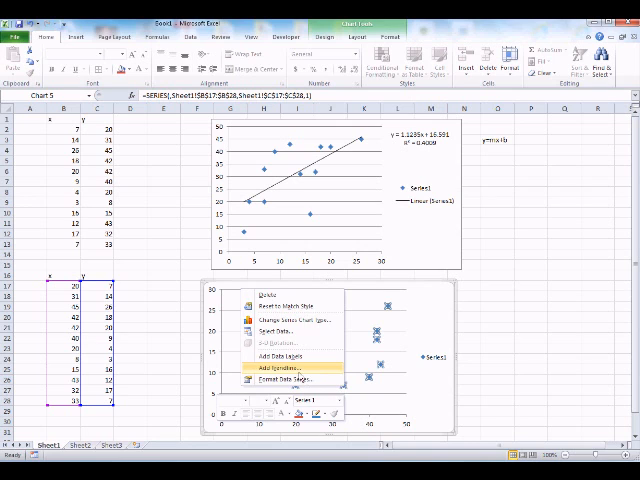
{"action": "left_click", "coordinate": [280, 366]}
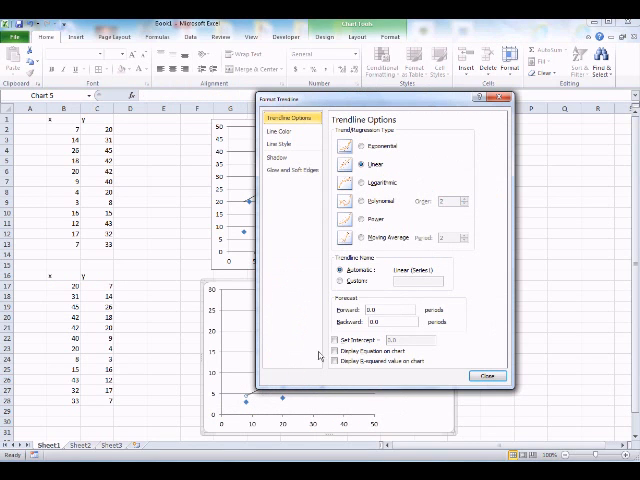
{"action": "left_click", "coordinate": [340, 352]}
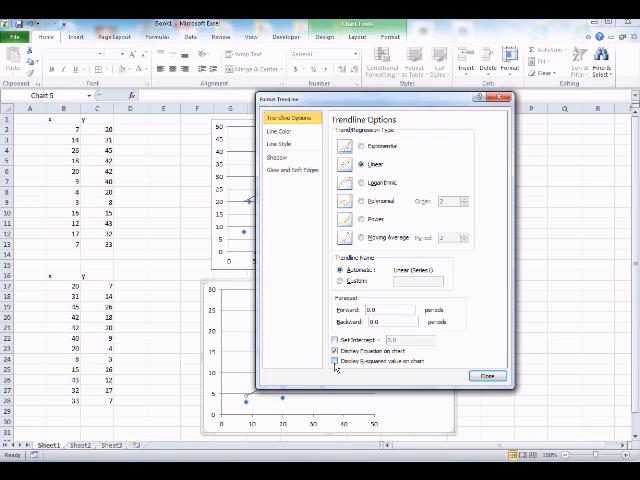
{"action": "left_click", "coordinate": [336, 352]}
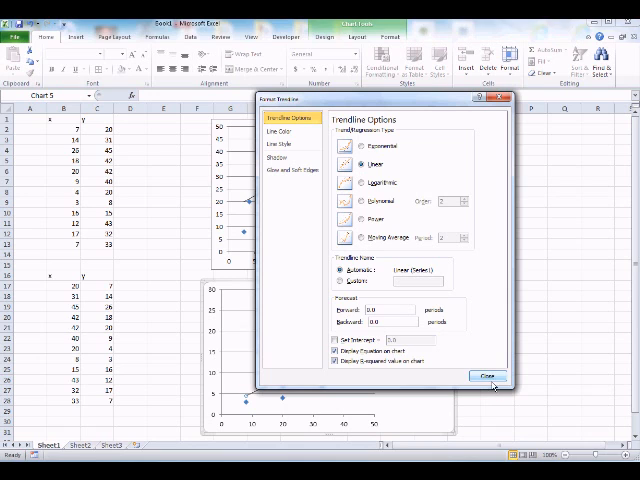
{"action": "left_click", "coordinate": [486, 374]}
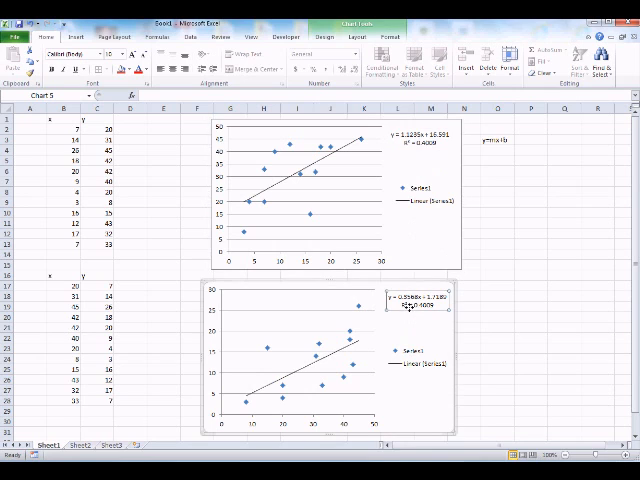
{"action": "mouse_move", "coordinate": [420, 214]}
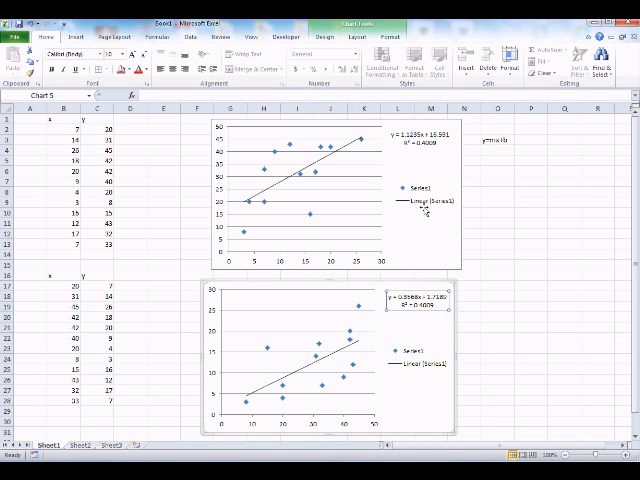
{"action": "mouse_move", "coordinate": [356, 208]}
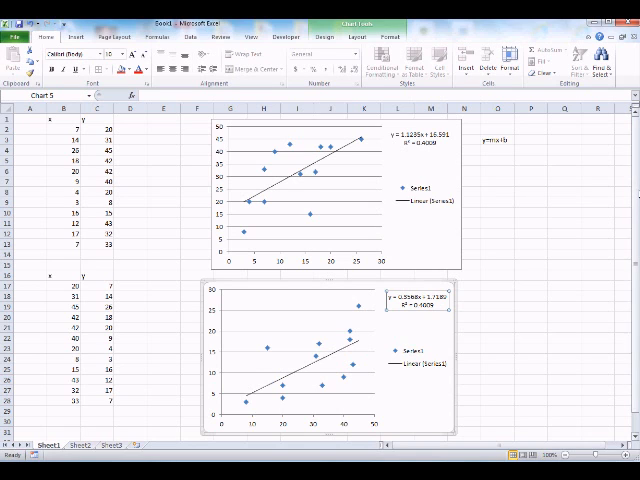
{"action": "scroll", "scroll_direction": "down", "scroll_amount": 3}
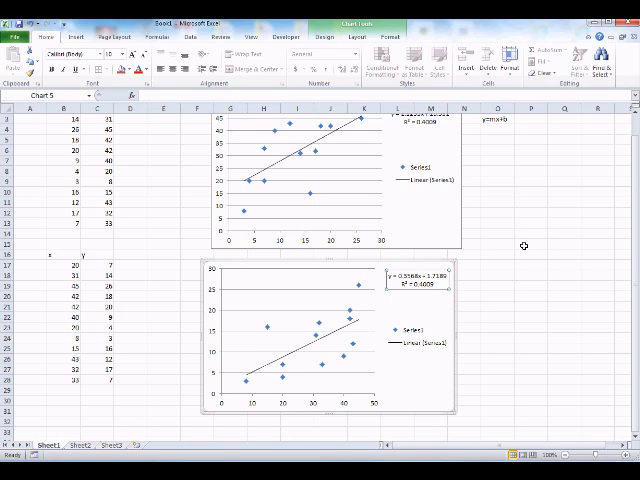
{"action": "mouse_move", "coordinate": [494, 328]}
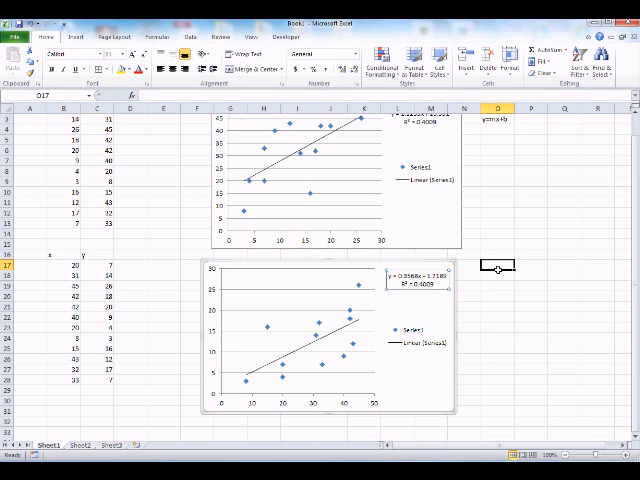
Step: Enter a "standard error of estimates" label in a cell right of the second chart
{"action": "type", "text": "standard error of e"}
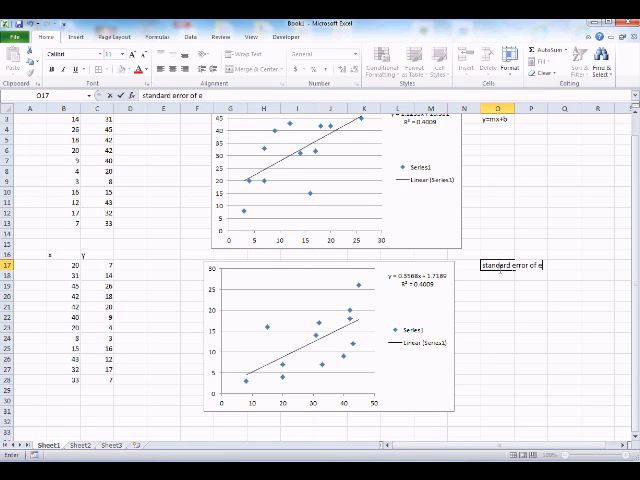
{"action": "type", "text": "sitmates"}
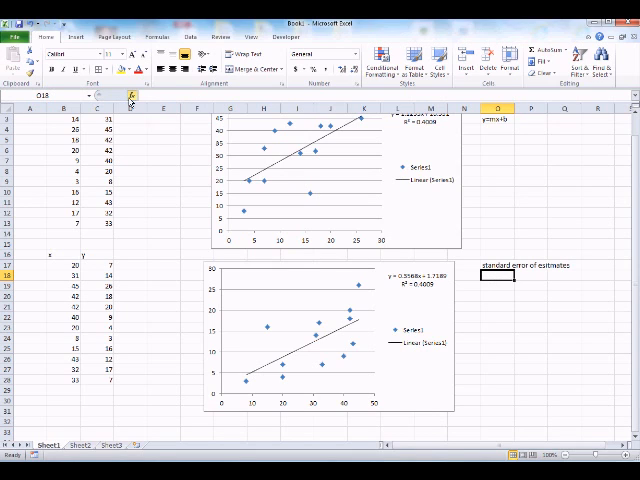
{"action": "mouse_move", "coordinate": [128, 96]}
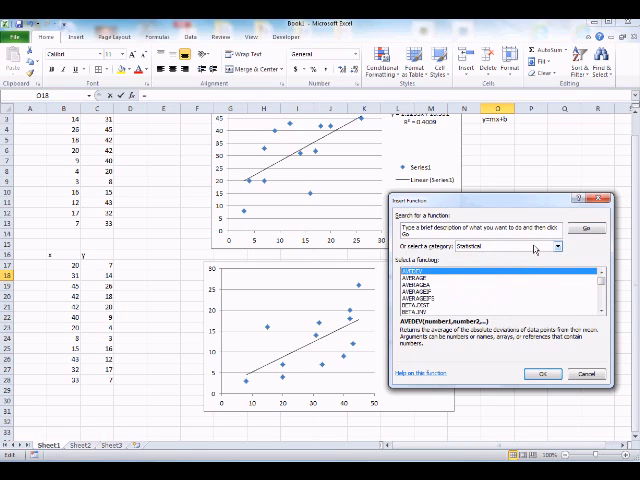
Step: Insert the STEYX function into the cell below the label, ready for its y and x ranges
{"action": "scroll", "scroll_direction": "down", "scroll_amount": 3}
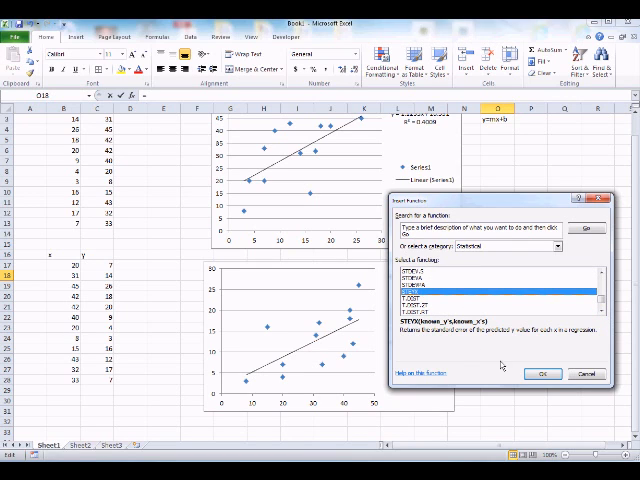
{"action": "mouse_move", "coordinate": [544, 372]}
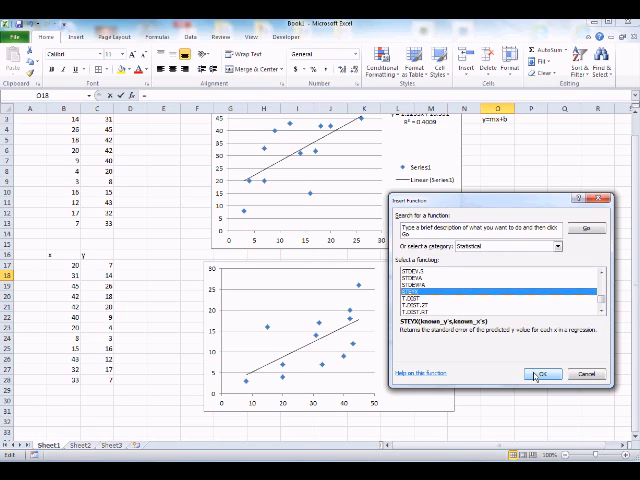
{"action": "left_click", "coordinate": [544, 374]}
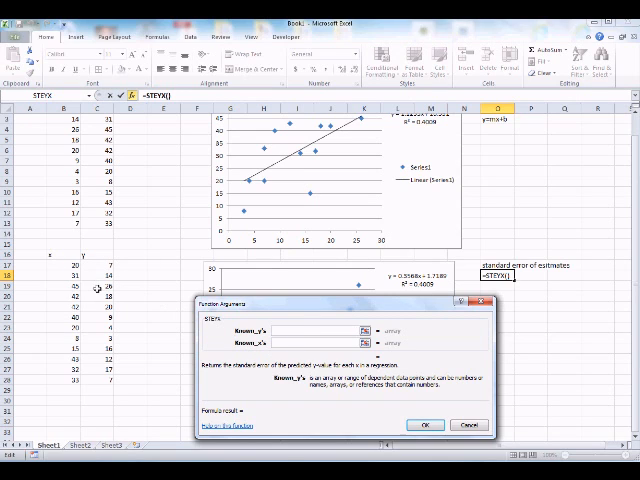
{"action": "mouse_move", "coordinate": [116, 280]}
{"action": "type", "text": "C17:C28"}
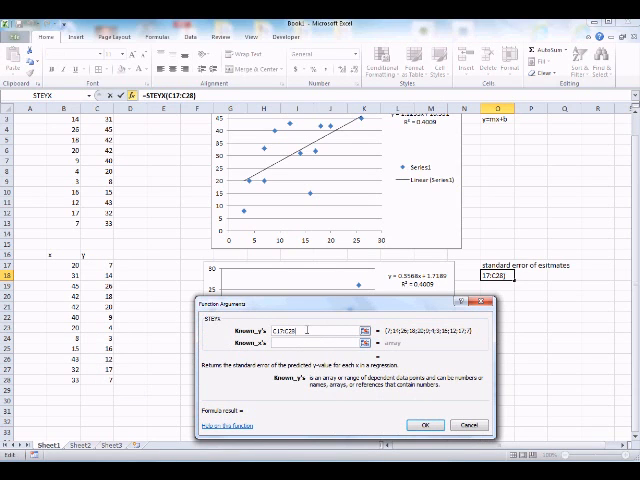
Step: Compute STEYX with Known_y's C17:C30 and Known_x's B17:B30, then review its formula
{"action": "left_click", "coordinate": [290, 344]}
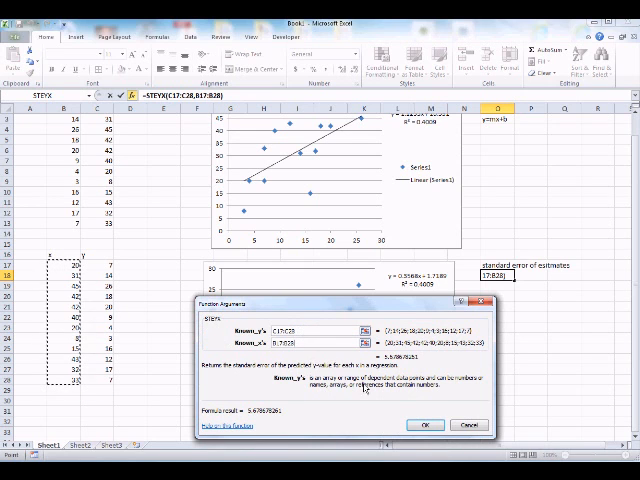
{"action": "left_click", "coordinate": [440, 424]}
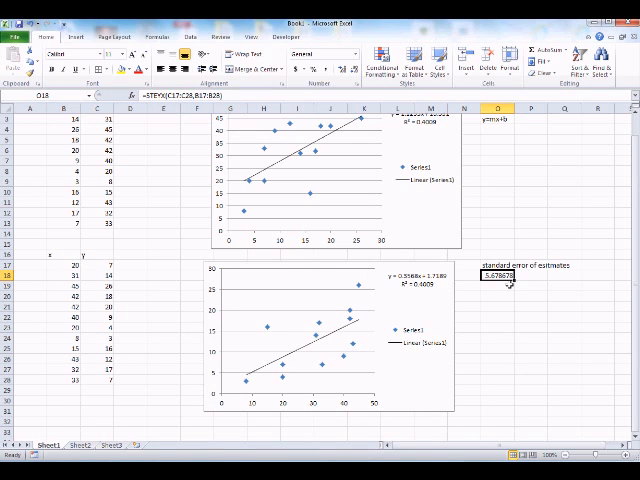
{"action": "left_click", "coordinate": [500, 288]}
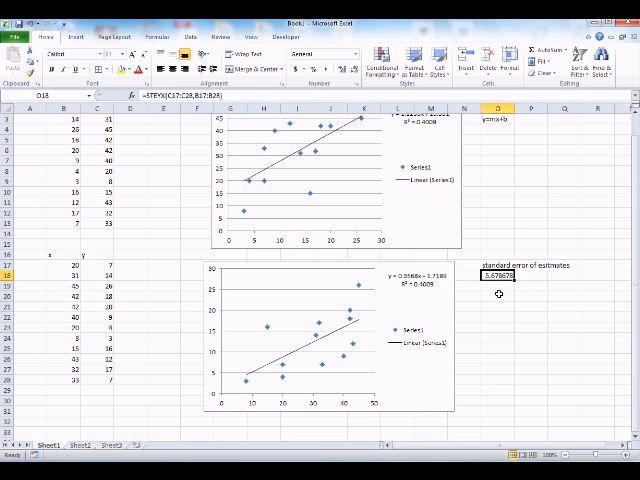
Step: Enter the label STEYx beside the standard error and select the cell beneath it
{"action": "left_click", "coordinate": [560, 292]}
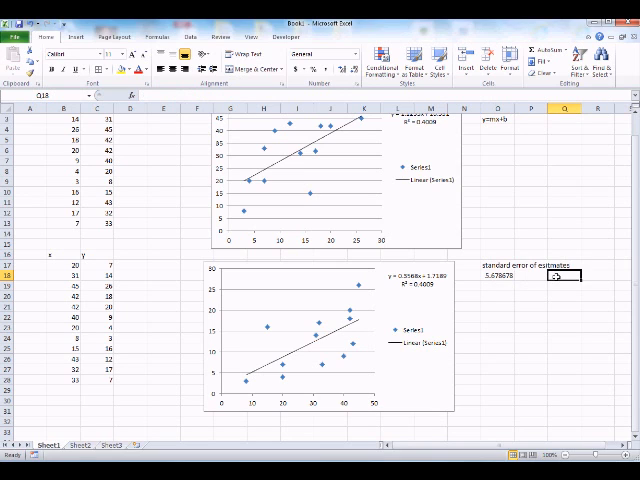
{"action": "type", "text": "ST"}
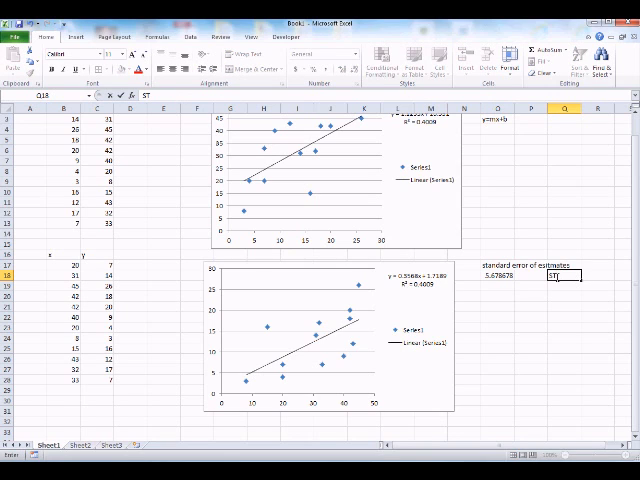
{"action": "type", "text": "EYX"}
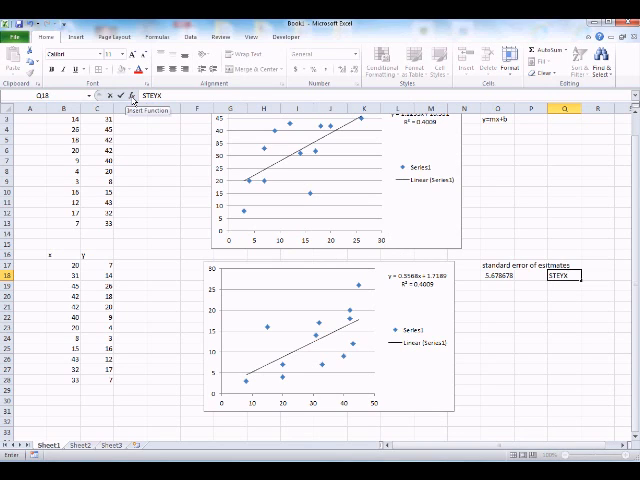
{"action": "mouse_move", "coordinate": [382, 292]}
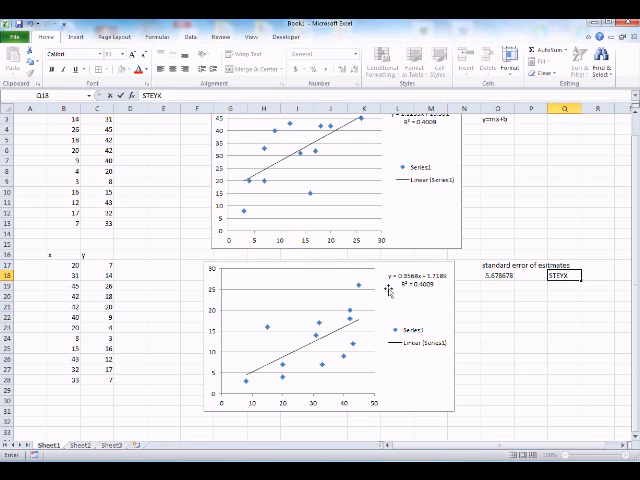
{"action": "left_click", "coordinate": [500, 304]}
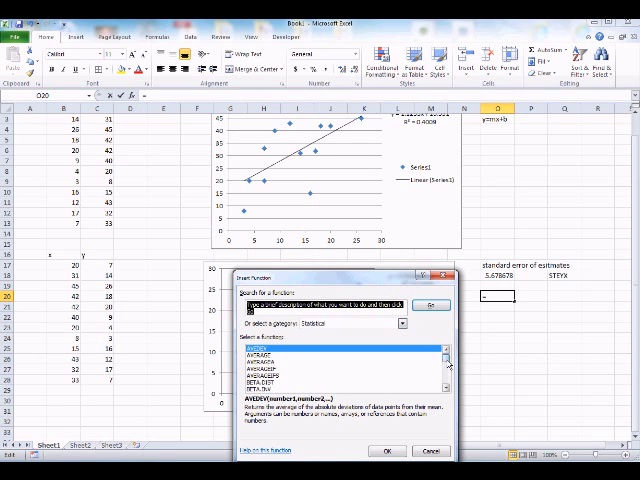
{"action": "scroll", "scroll_direction": "down", "scroll_amount": 3}
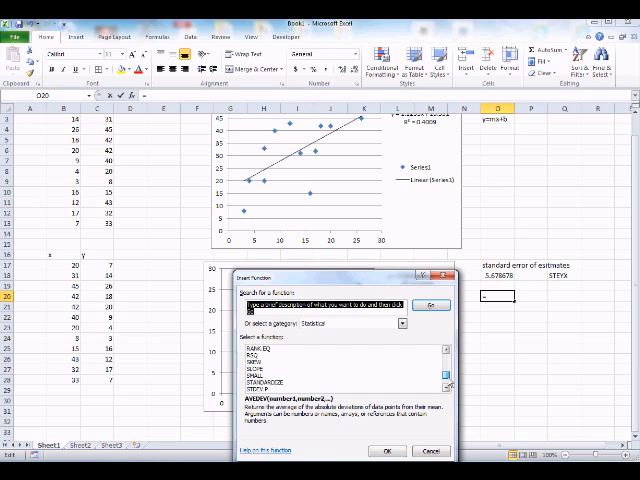
{"action": "scroll", "scroll_direction": "down", "scroll_amount": 3}
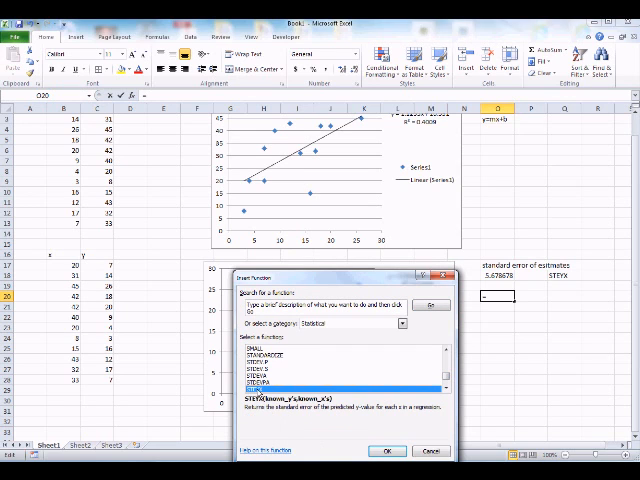
{"action": "left_click", "coordinate": [380, 450]}
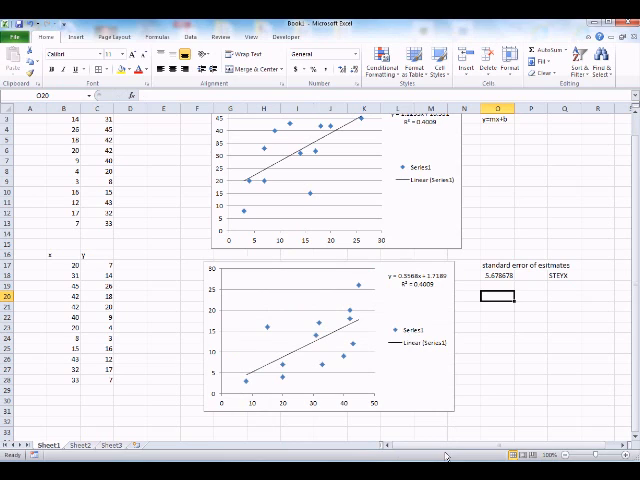
{"action": "mouse_move", "coordinate": [504, 320]}
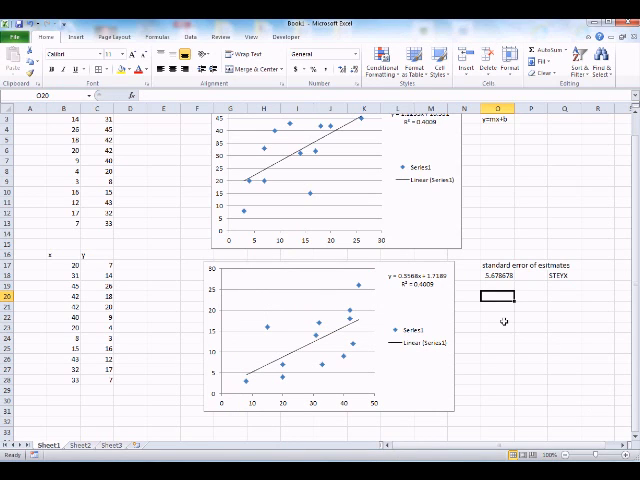
Step: Enter a 'Correlation coefficient' label and select the cell beneath it for the formula
{"action": "type", "text": "Correlatoion coefficent"}
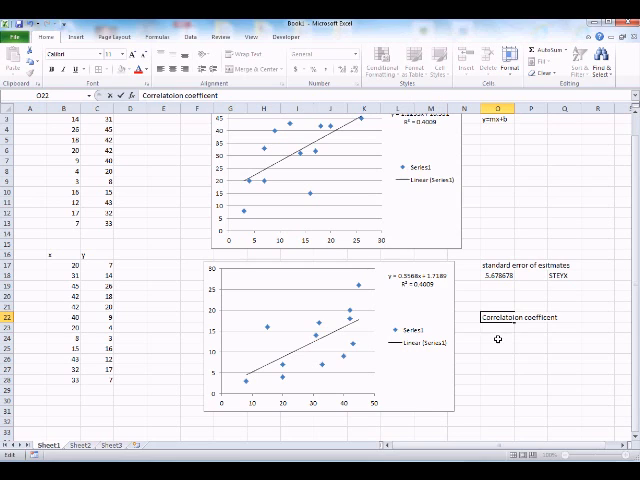
{"action": "left_click", "coordinate": [500, 338]}
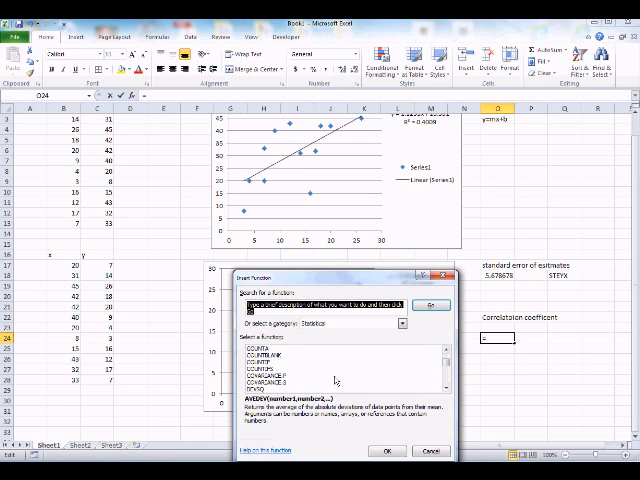
Step: Compute CORREL with Array1 B17:B30 and Array2 C17:C30 under the correlation label
{"action": "scroll", "scroll_direction": "down", "scroll_amount": 3}
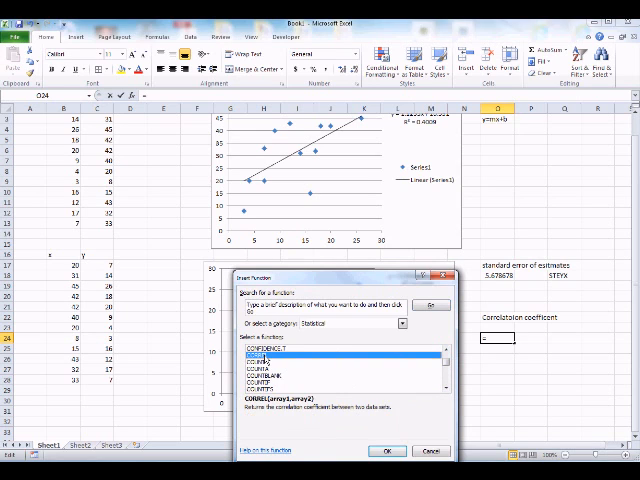
{"action": "left_click", "coordinate": [384, 446]}
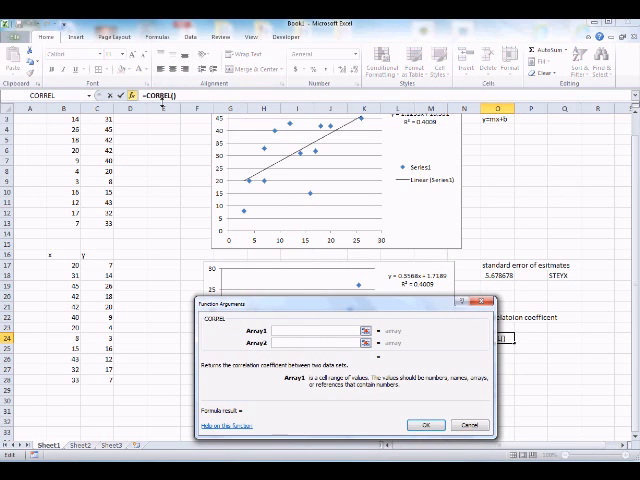
{"action": "mouse_move", "coordinate": [288, 288]}
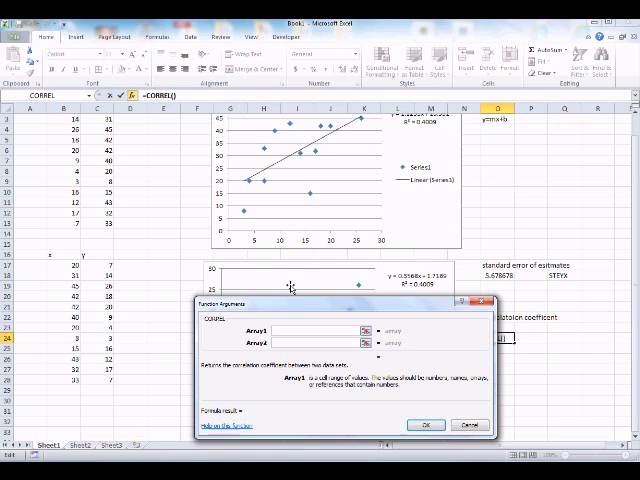
{"action": "left_click", "coordinate": [300, 330]}
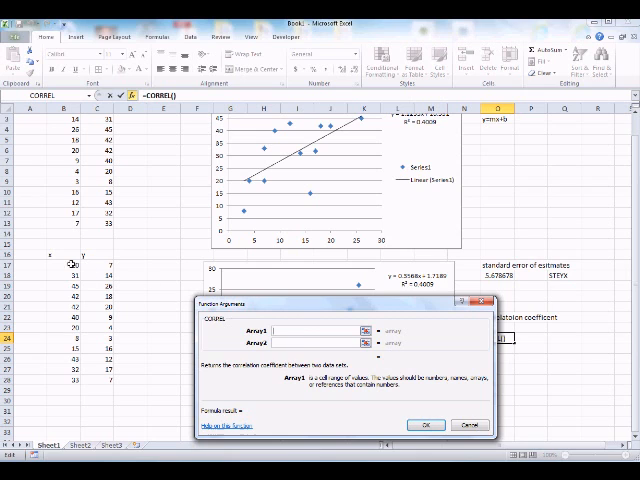
{"action": "left_click_drag", "start_coordinate": [70, 272], "coordinate": [96, 318]}
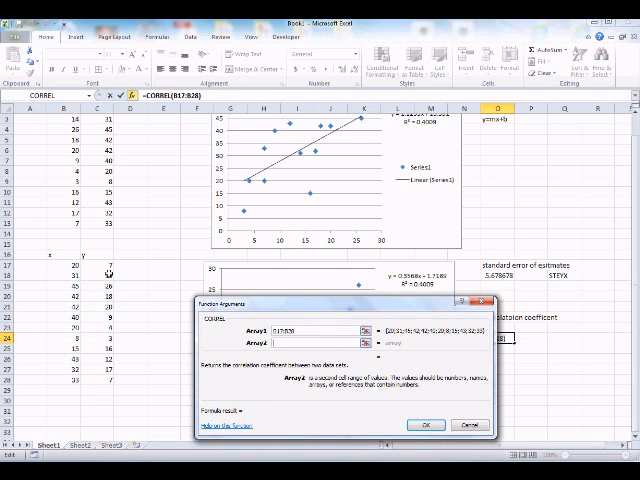
{"action": "left_click_drag", "start_coordinate": [100, 270], "coordinate": [100, 384]}
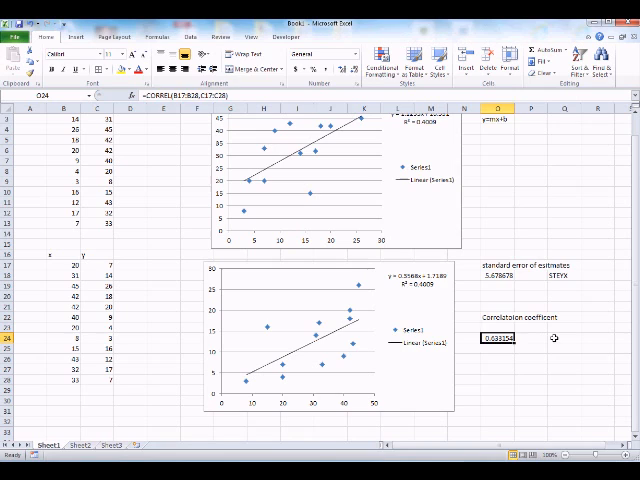
Step: Enter the label Correl beside the correlation result and select the cell below
{"action": "left_click", "coordinate": [572, 338]}
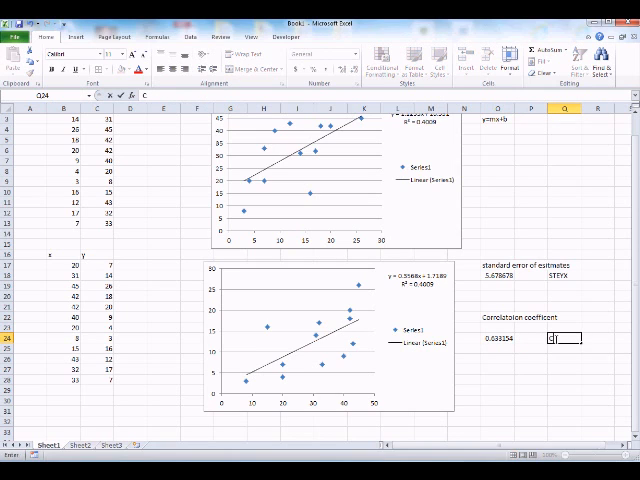
{"action": "type", "text": "Correl"}
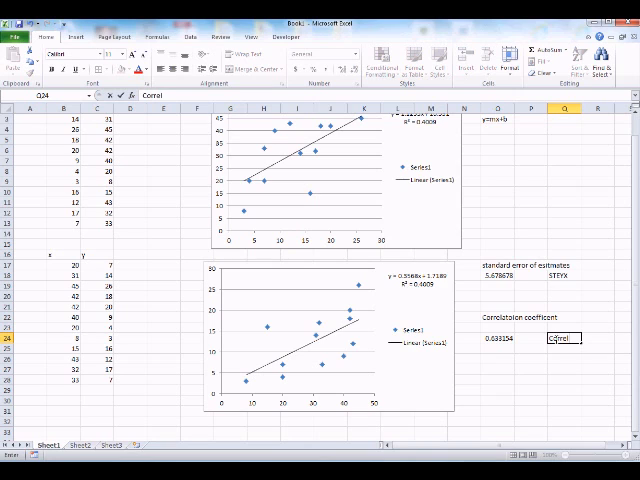
{"action": "mouse_move", "coordinate": [566, 382]}
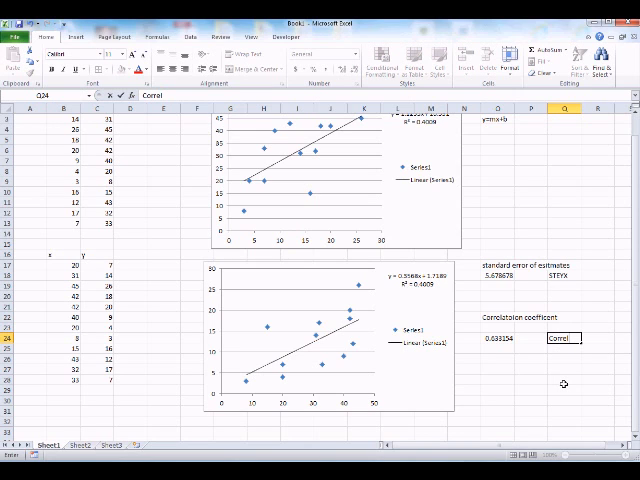
{"action": "left_click", "coordinate": [514, 356]}
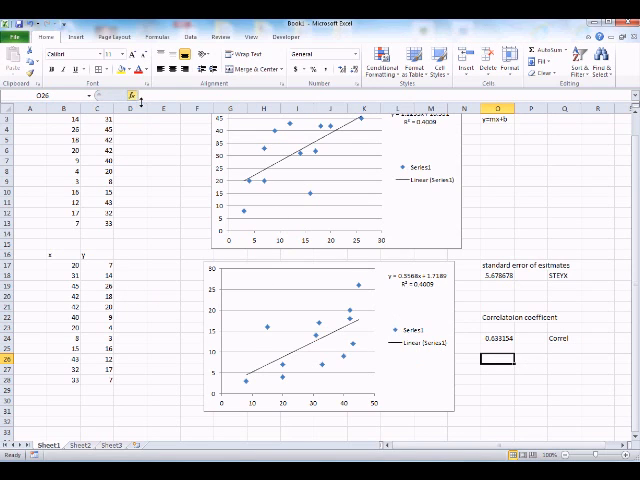
Step: Compute a second CORREL with the x and y arrays reversed beneath the first result
{"action": "left_click", "coordinate": [138, 100]}
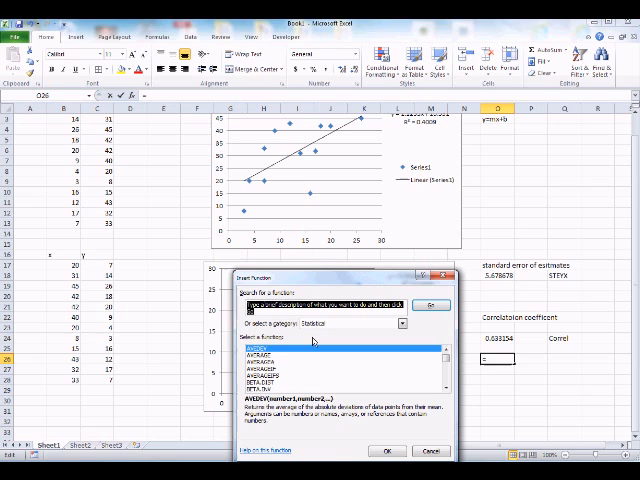
{"action": "left_click", "coordinate": [400, 324]}
{"action": "type", "text": "CORREL(17:B17:B28)"}
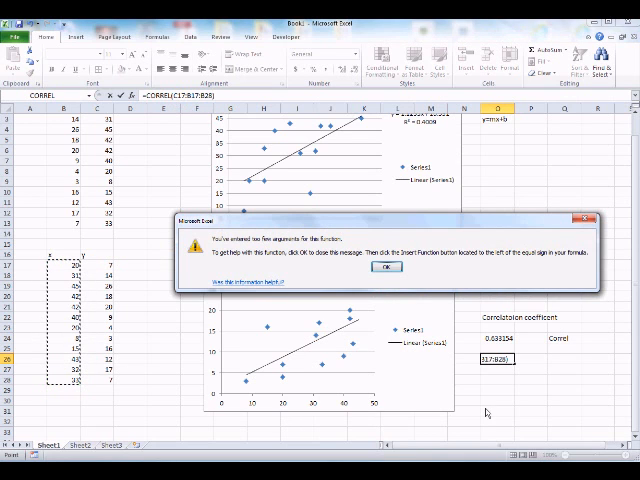
{"action": "left_click", "coordinate": [384, 268]}
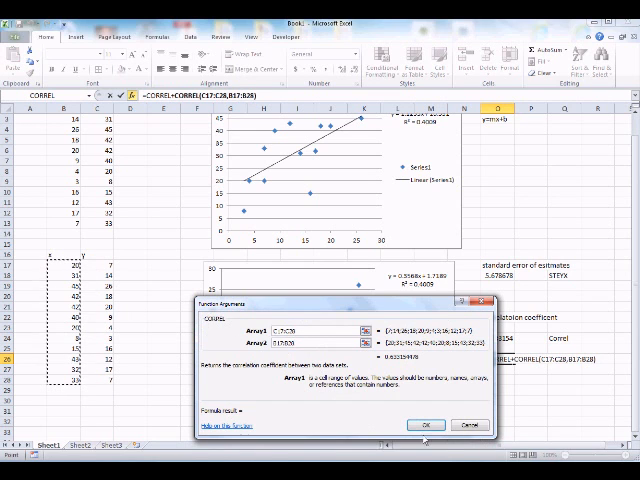
{"action": "left_click", "coordinate": [424, 424]}
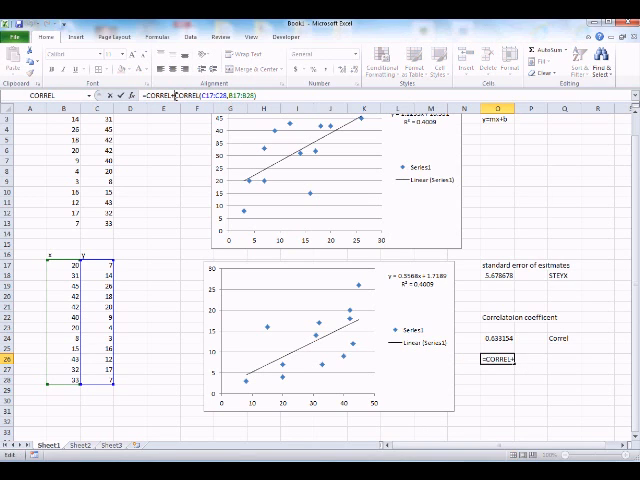
{"action": "type", "text": "CO"}
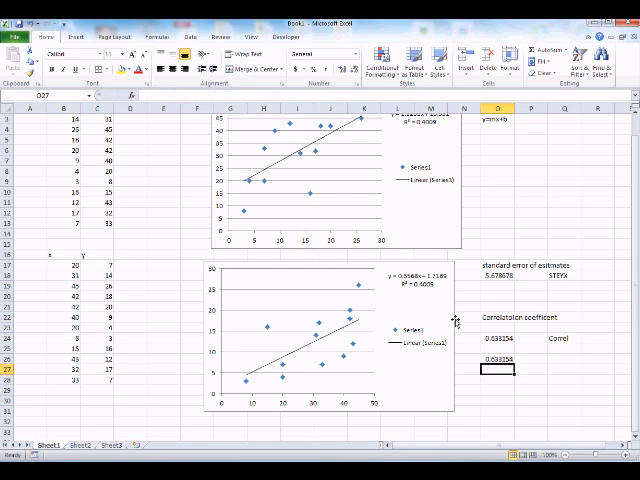
{"action": "left_click", "coordinate": [500, 360]}
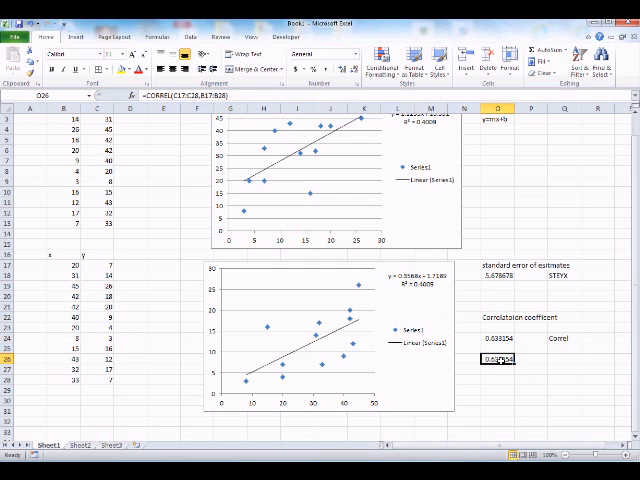
{"action": "left_click", "coordinate": [496, 338]}
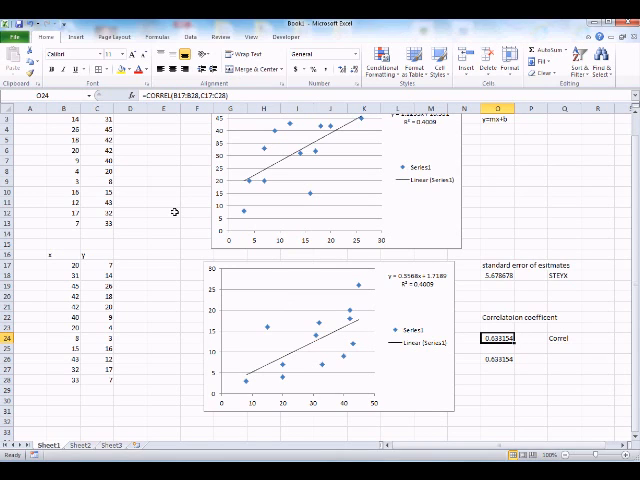
{"action": "mouse_move", "coordinate": [152, 292]}
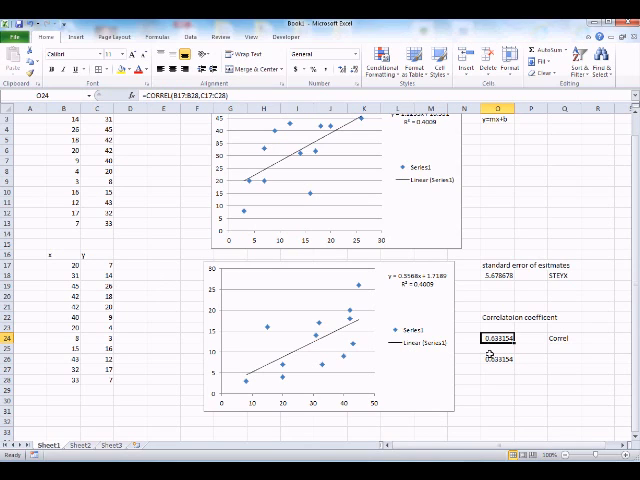
{"action": "left_click", "coordinate": [500, 358]}
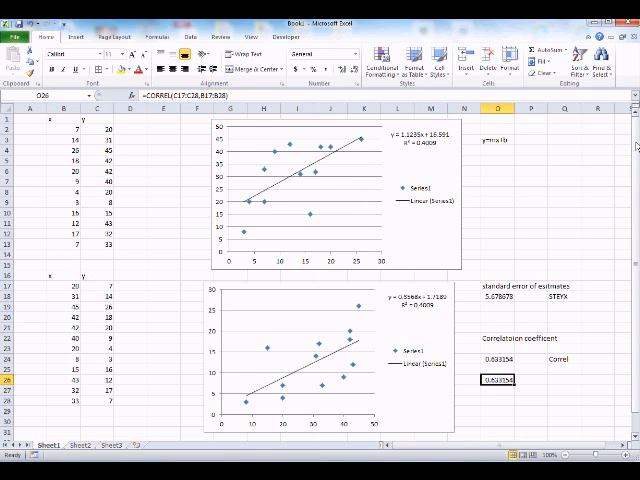
{"action": "mouse_move", "coordinate": [502, 178]}
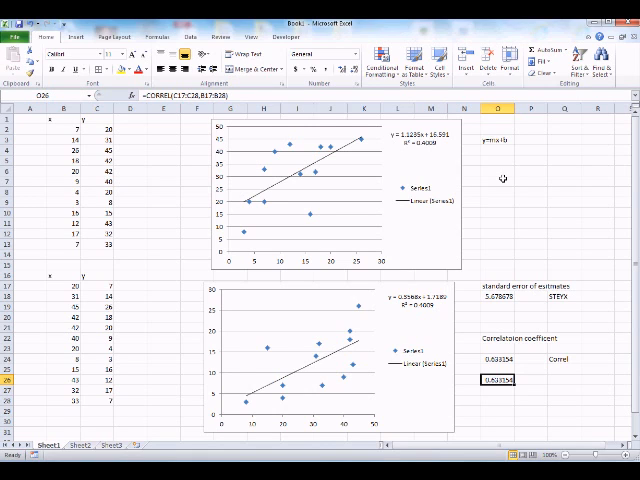
{"action": "mouse_move", "coordinate": [304, 188]}
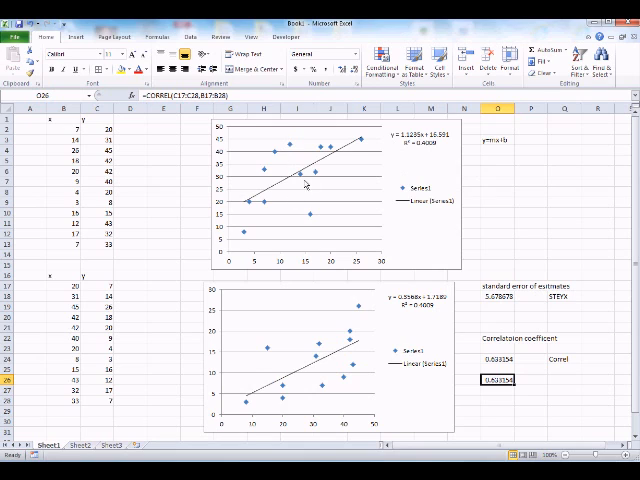
{"action": "mouse_move", "coordinate": [316, 282]}
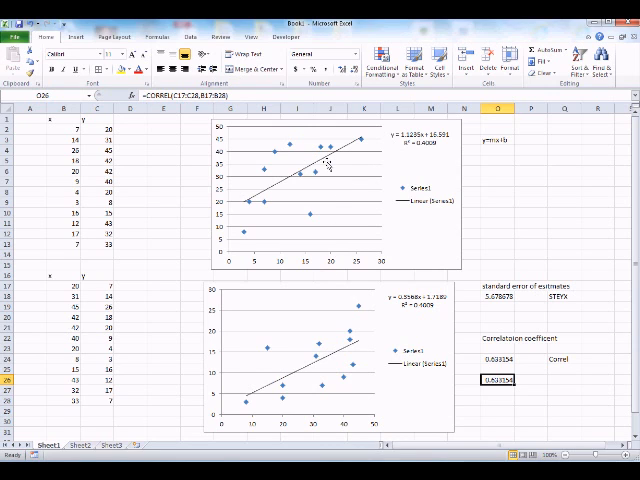
{"action": "mouse_move", "coordinate": [332, 168]}
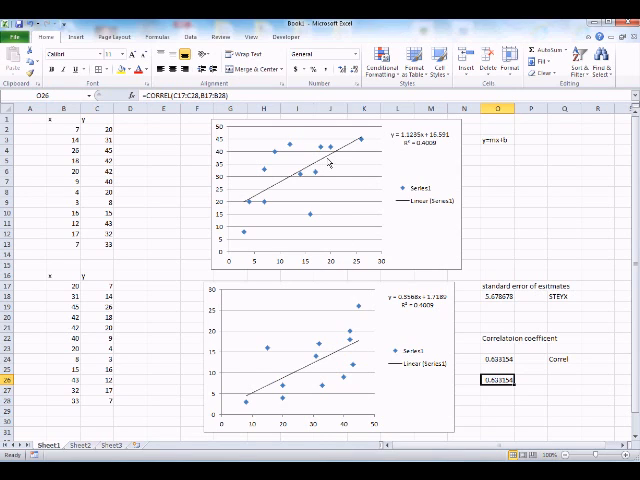
{"action": "mouse_move", "coordinate": [332, 172]}
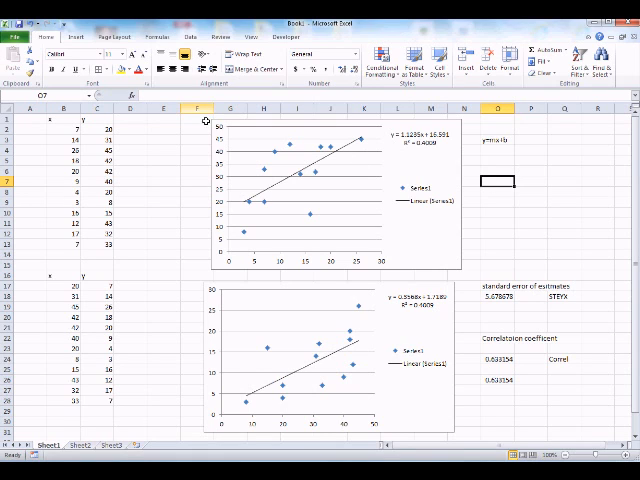
{"action": "mouse_move", "coordinate": [128, 92]}
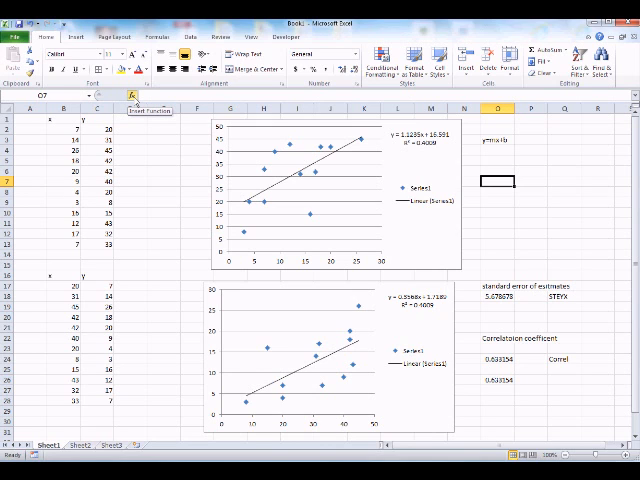
Step: Insert Statistical FORECAST with X = 20 and the known y and x ranges
{"action": "left_click", "coordinate": [130, 96]}
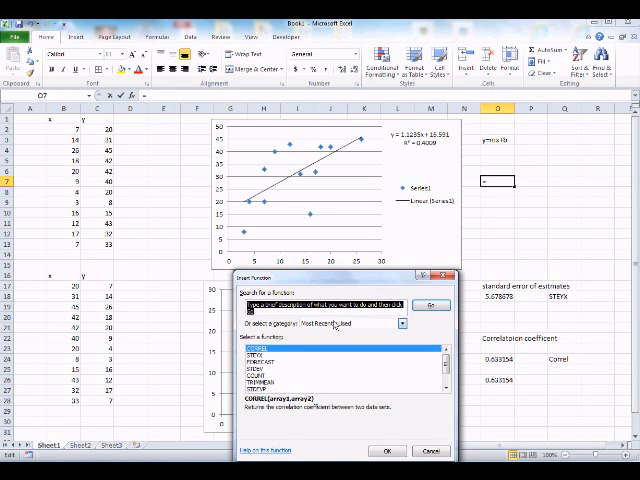
{"action": "left_click", "coordinate": [400, 322]}
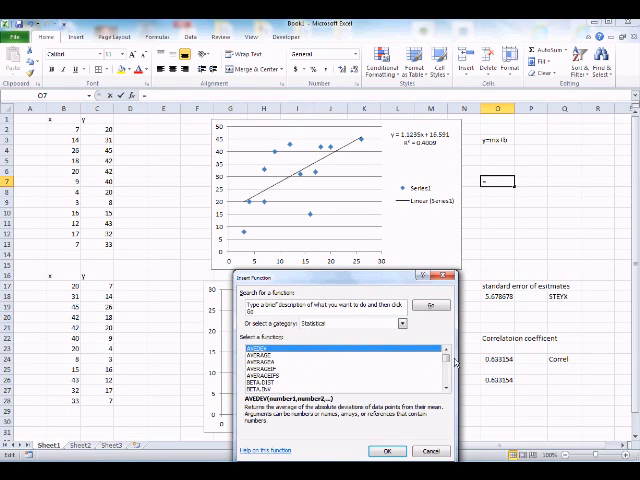
{"action": "scroll", "scroll_direction": "down", "scroll_amount": 3}
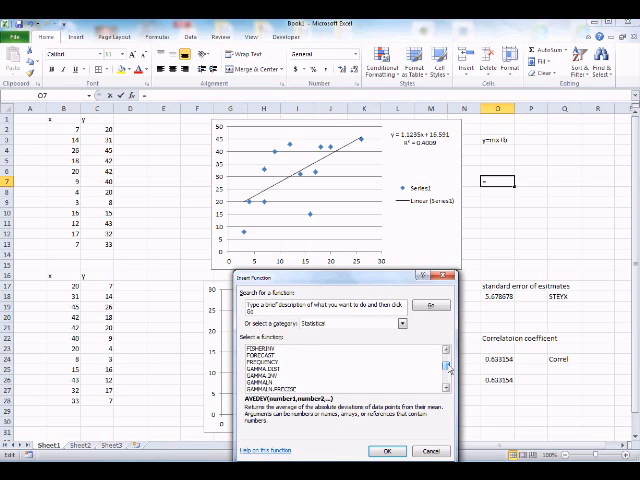
{"action": "left_click", "coordinate": [280, 360]}
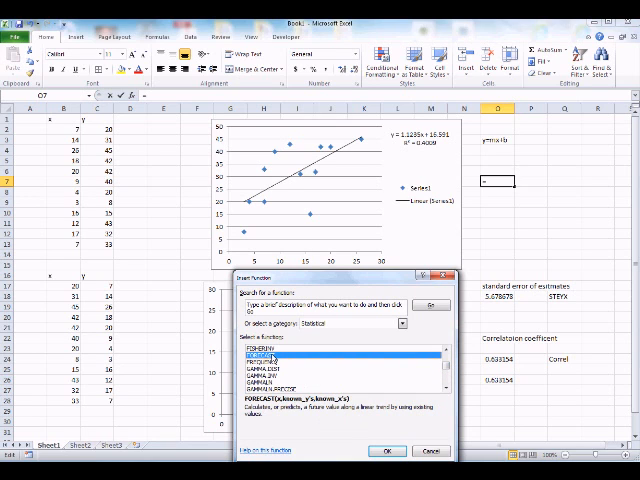
{"action": "left_click", "coordinate": [382, 450]}
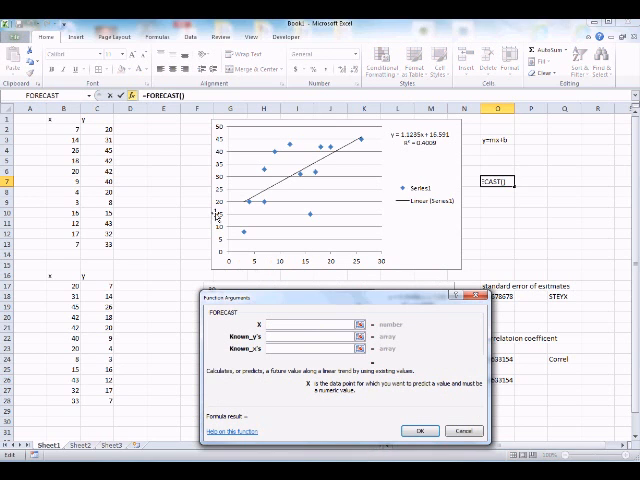
{"action": "left_click", "coordinate": [290, 324]}
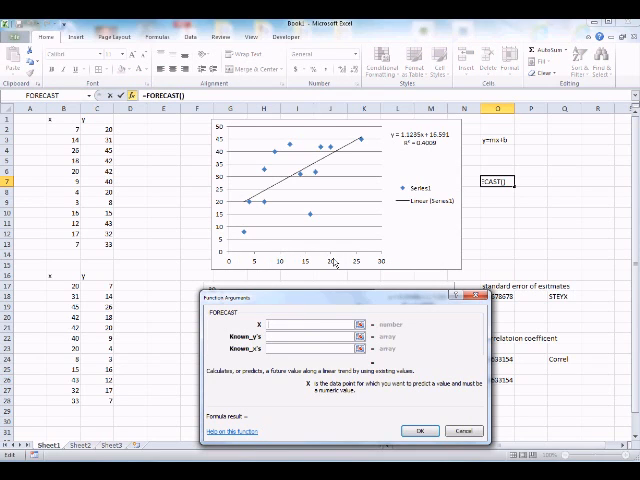
{"action": "left_click", "coordinate": [300, 324]}
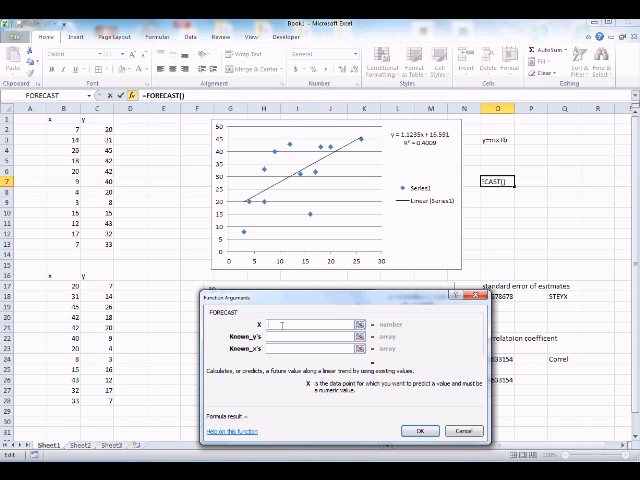
{"action": "type", "text": "20"}
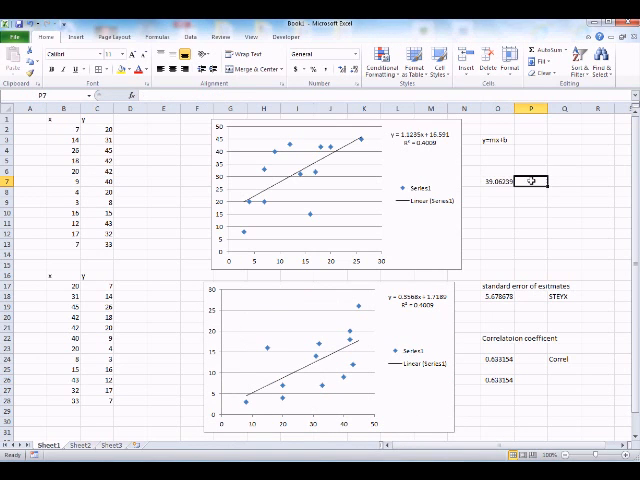
Step: Enter the label 'forecast x=20' beside the prediction and review the FORECAST formula
{"action": "type", "text": "forc"}
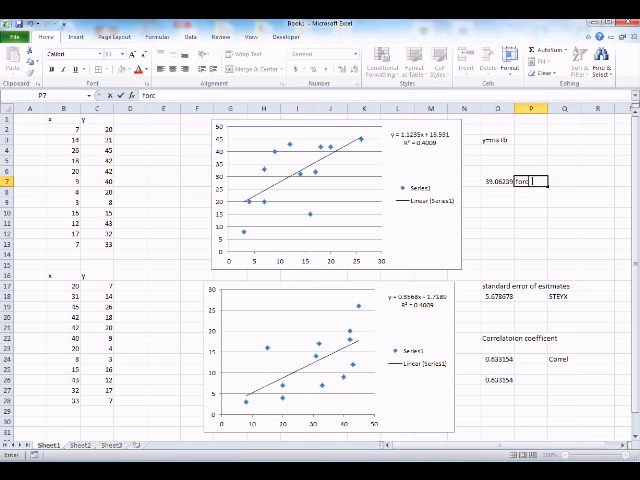
{"action": "type", "text": "ast x=20"}
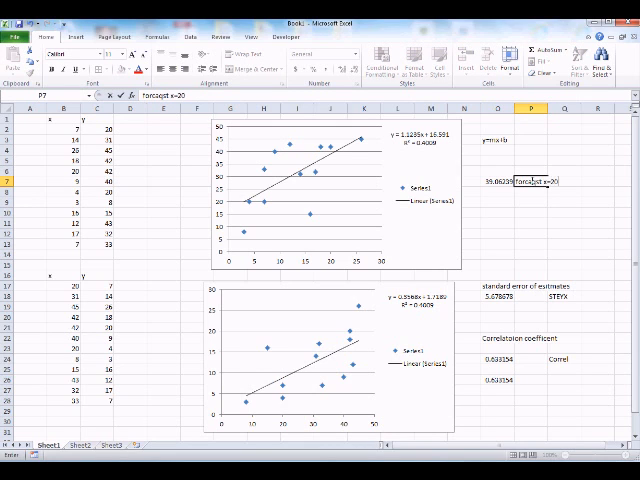
{"action": "left_click", "coordinate": [534, 212]}
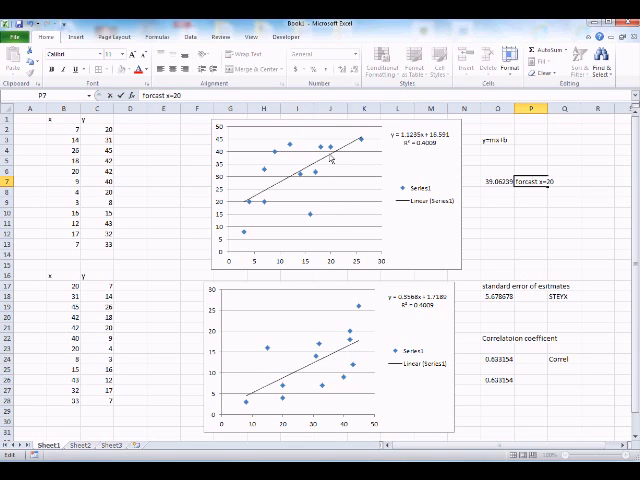
{"action": "mouse_move", "coordinate": [568, 154]}
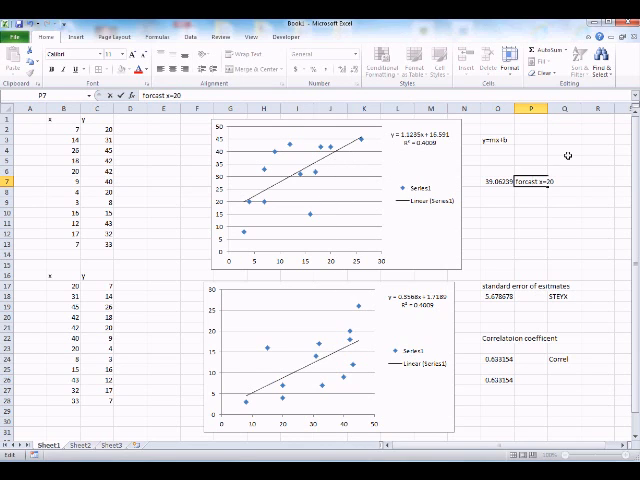
{"action": "left_click", "coordinate": [488, 184]}
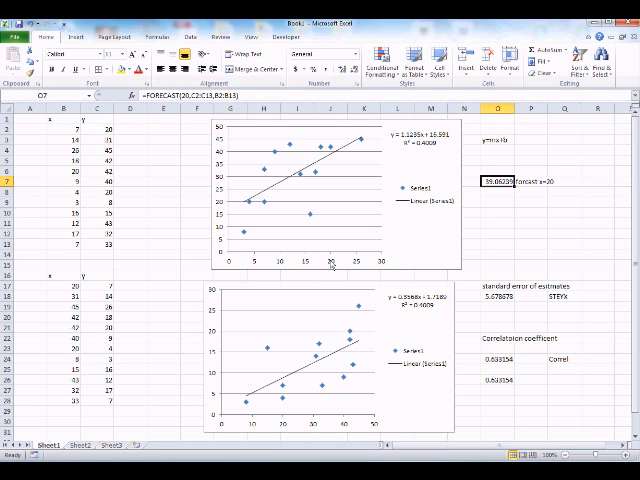
{"action": "mouse_move", "coordinate": [428, 262]}
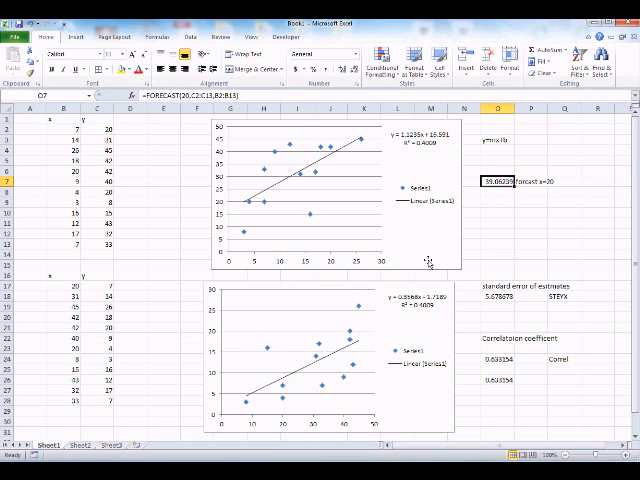